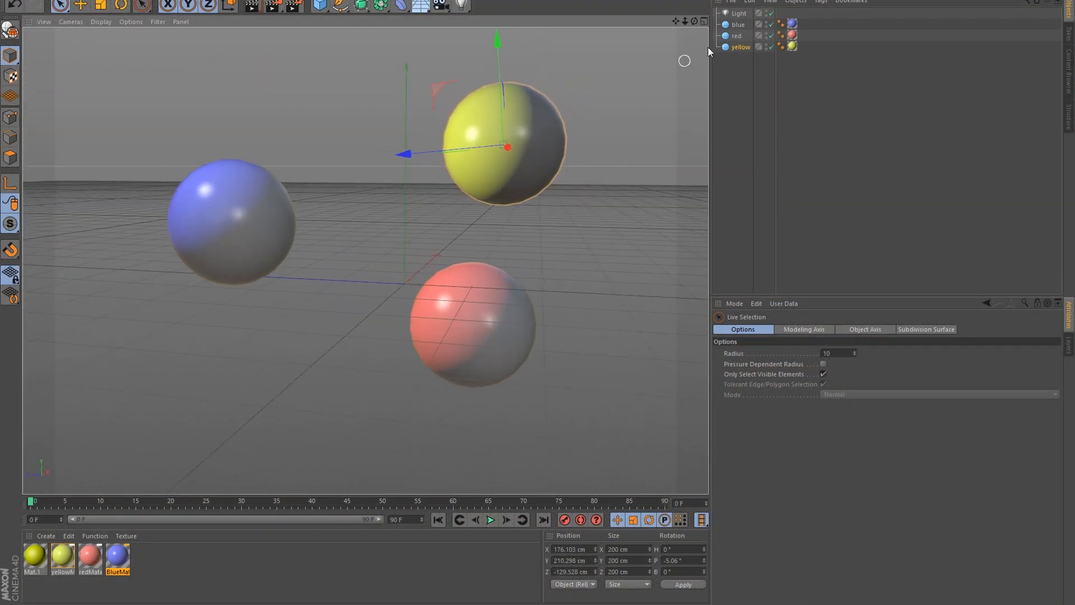
Expand textGrp in the tree and open circlesComp with its four coloured circle layers.
{"action": "left_click", "coordinate": [744, 47]}
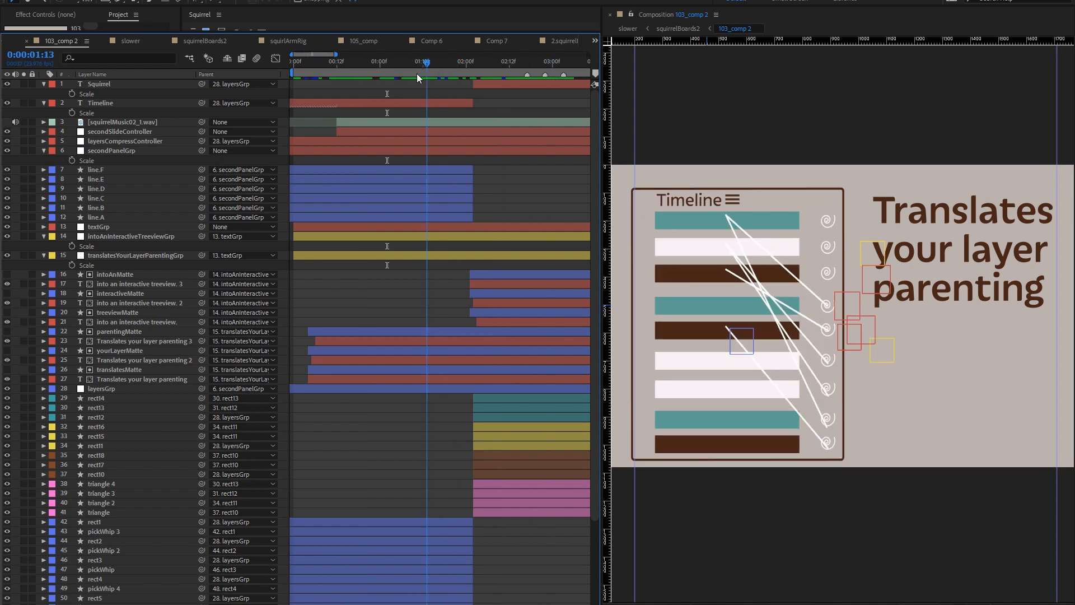
{"action": "scroll", "scroll_direction": "down", "scroll_amount": 3}
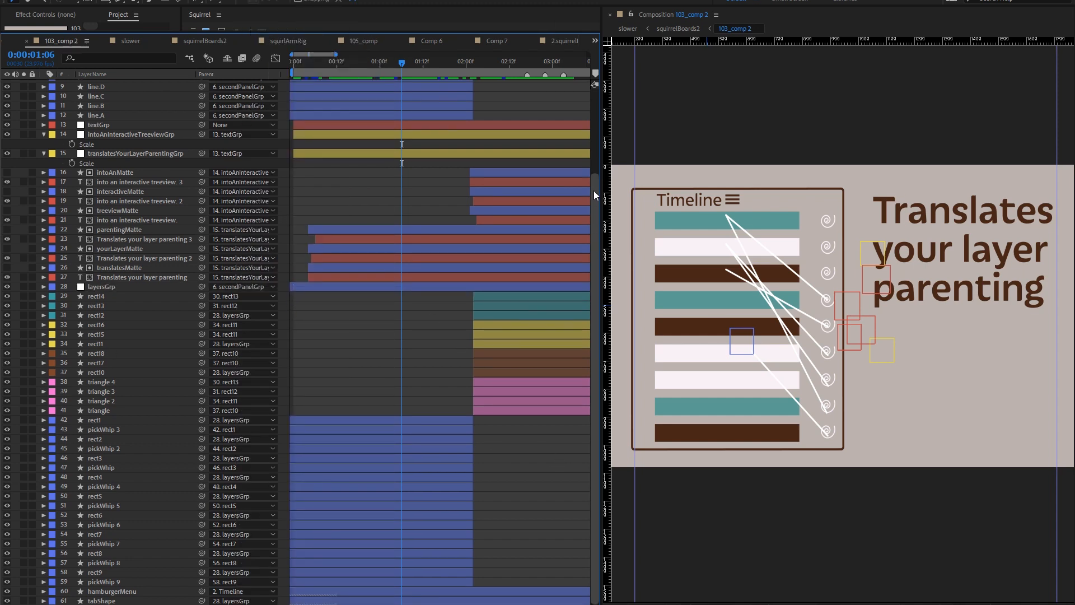
{"action": "scroll", "scroll_direction": "up", "scroll_amount": 3}
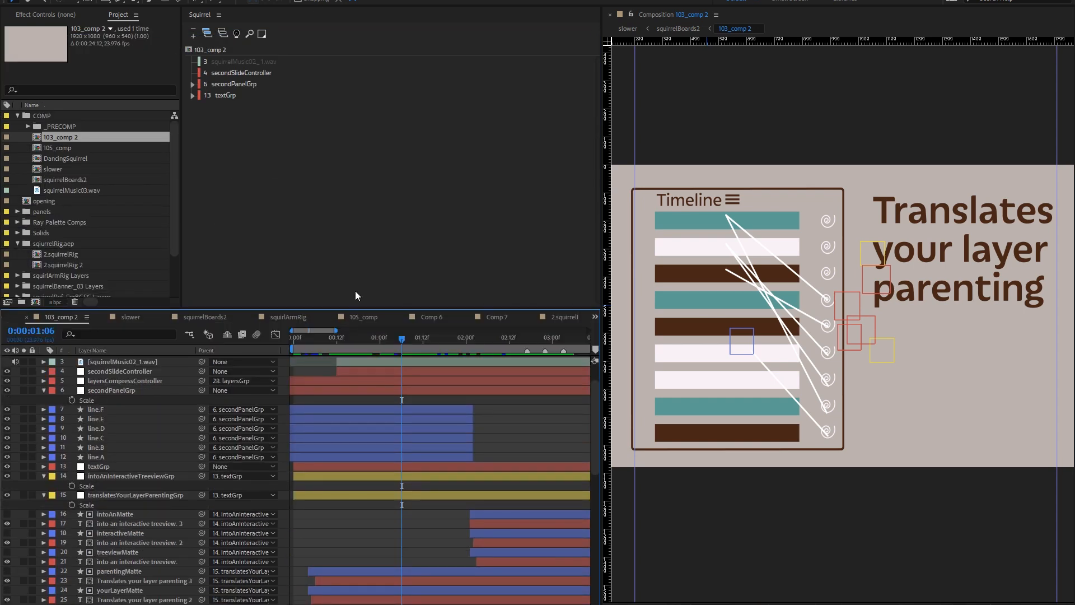
{"action": "left_click", "coordinate": [222, 94]}
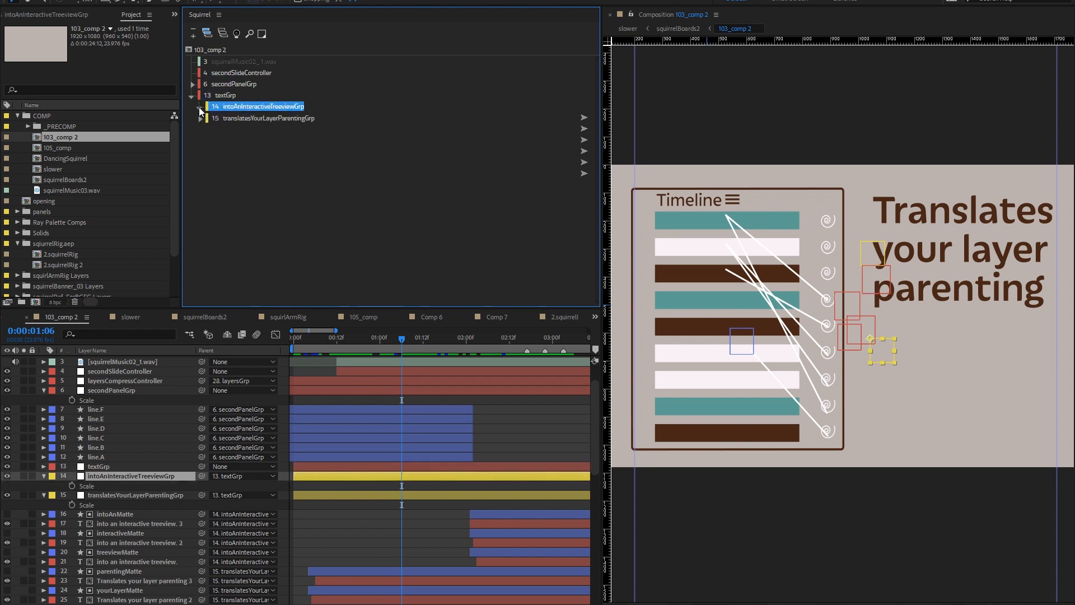
{"action": "left_click", "coordinate": [201, 107]}
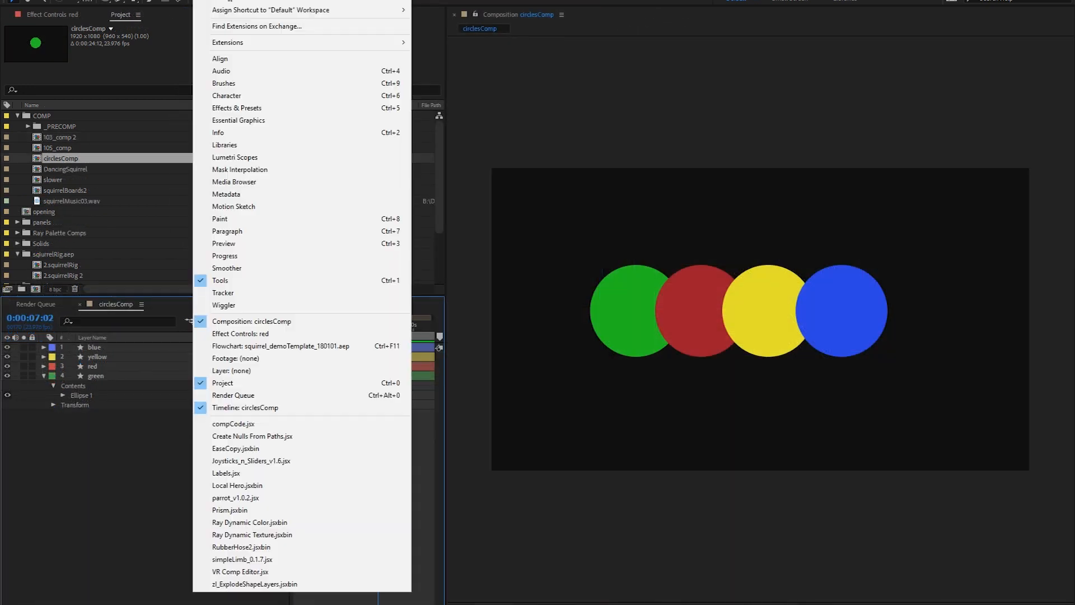
{"action": "mouse_move", "coordinate": [228, 41]}
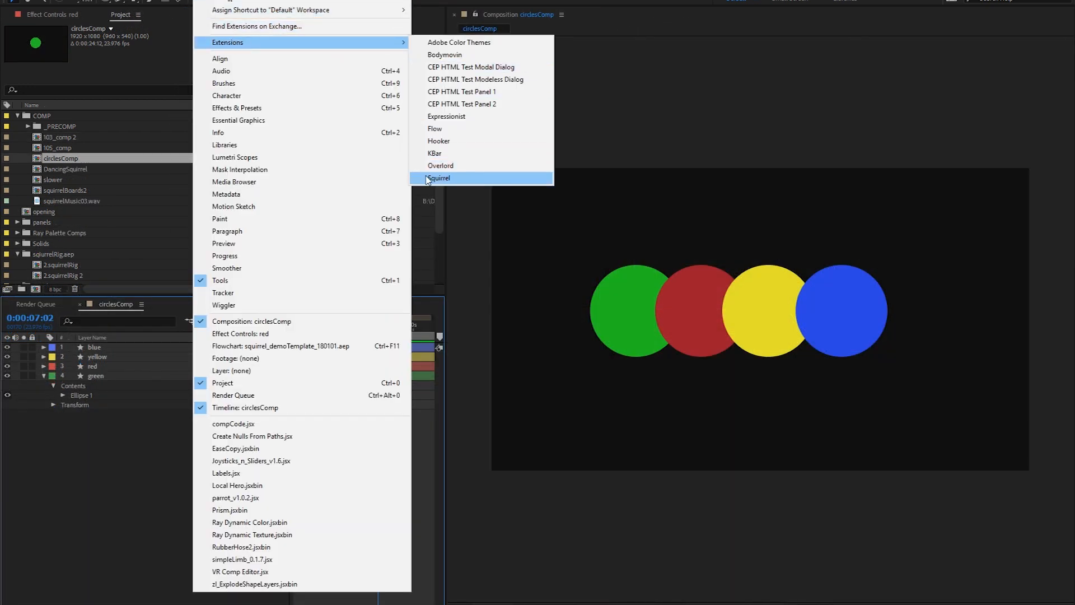
Bring up the Squirrel panel via Window > Extensions > Squirrel.
{"action": "left_click", "coordinate": [438, 178]}
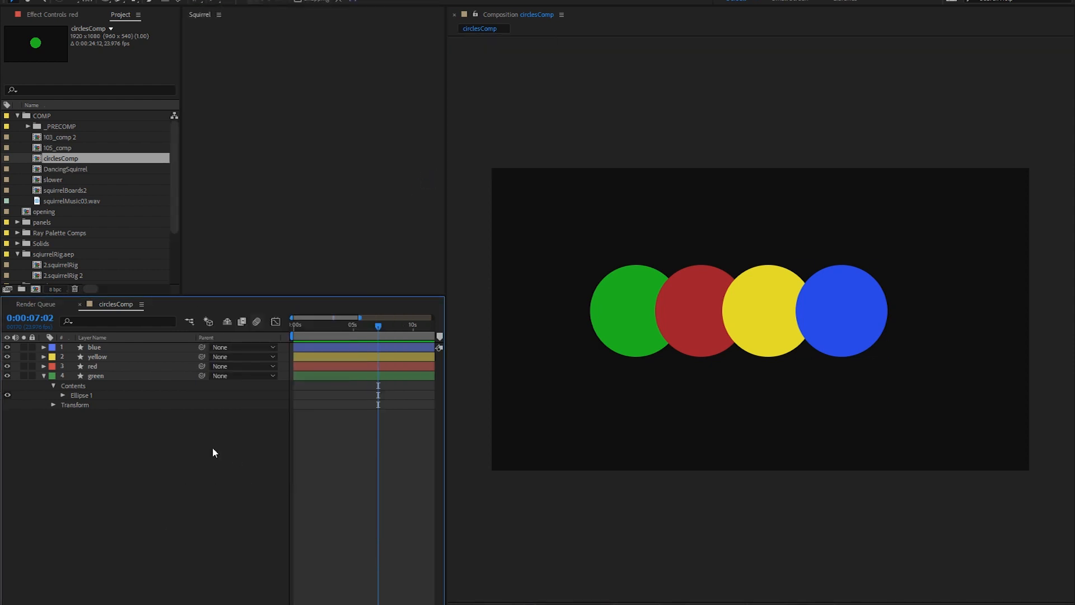
Load circlesComp into the tree, chain the circle layers, reset parents, then parent yellow to red.
{"action": "left_click", "coordinate": [94, 348]}
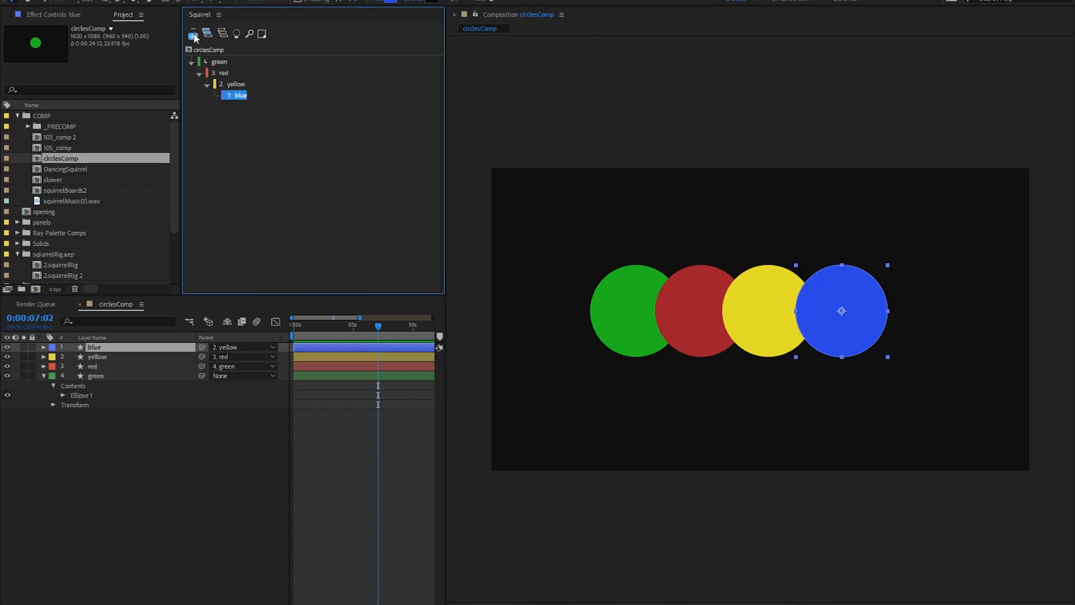
{"action": "left_click", "coordinate": [155, 445]}
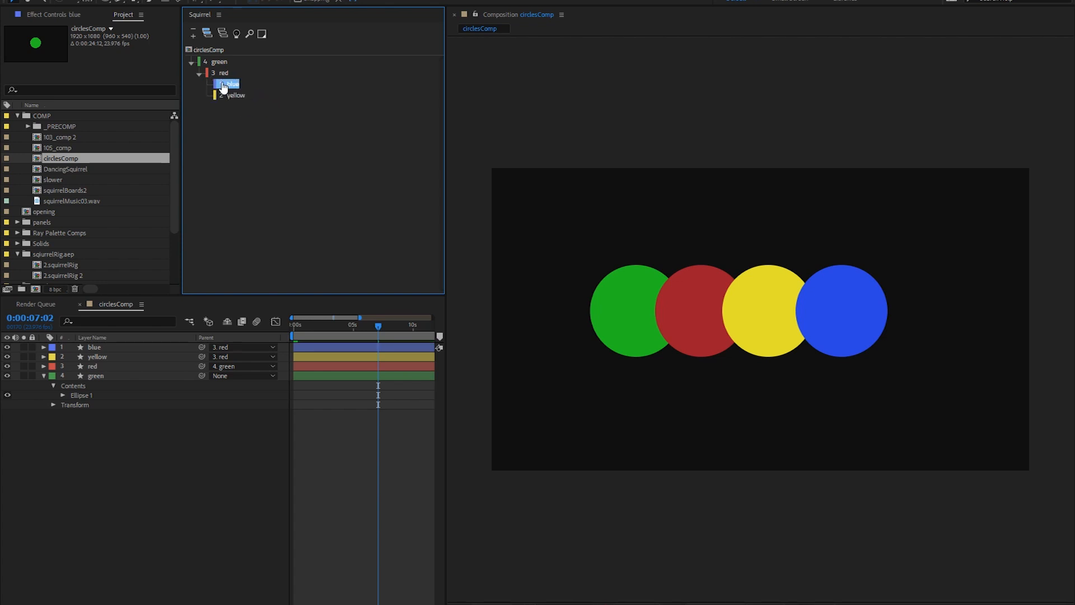
{"action": "left_click", "coordinate": [230, 84]}
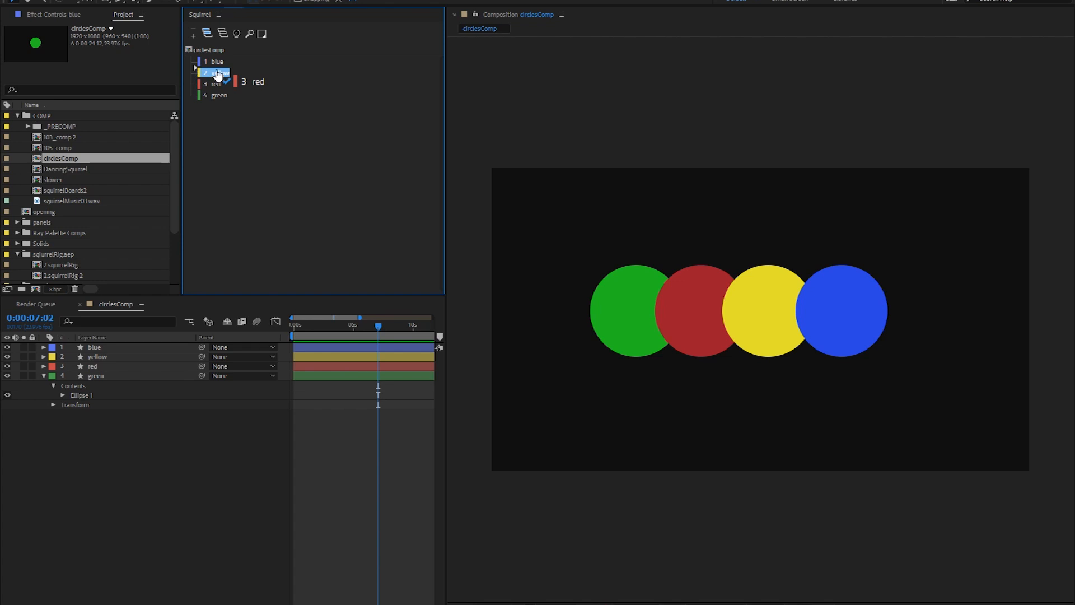
{"action": "left_click", "coordinate": [91, 365]}
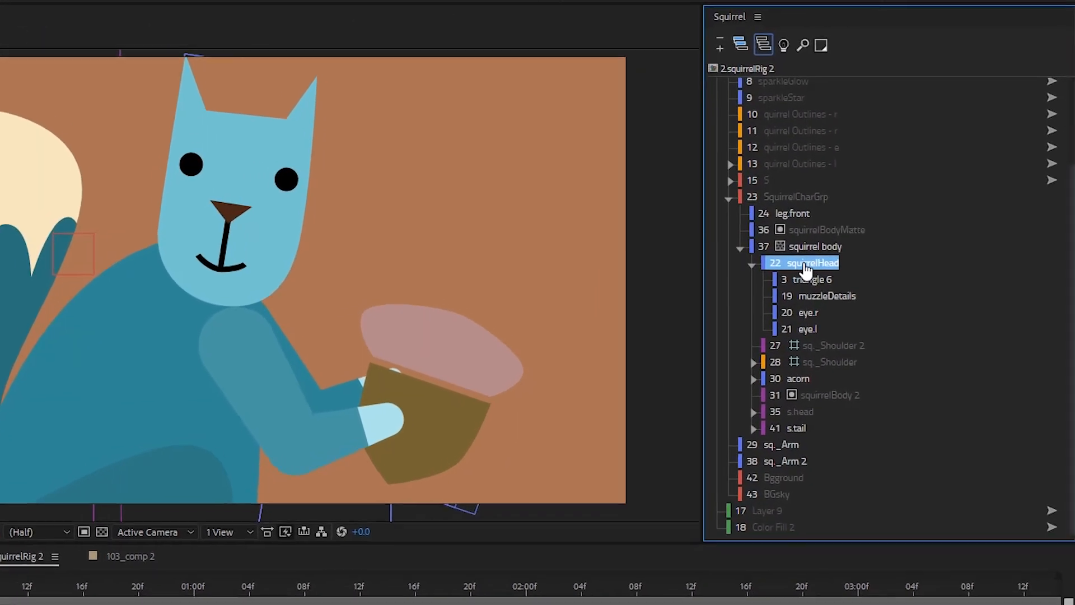
{"action": "left_click", "coordinate": [793, 317]}
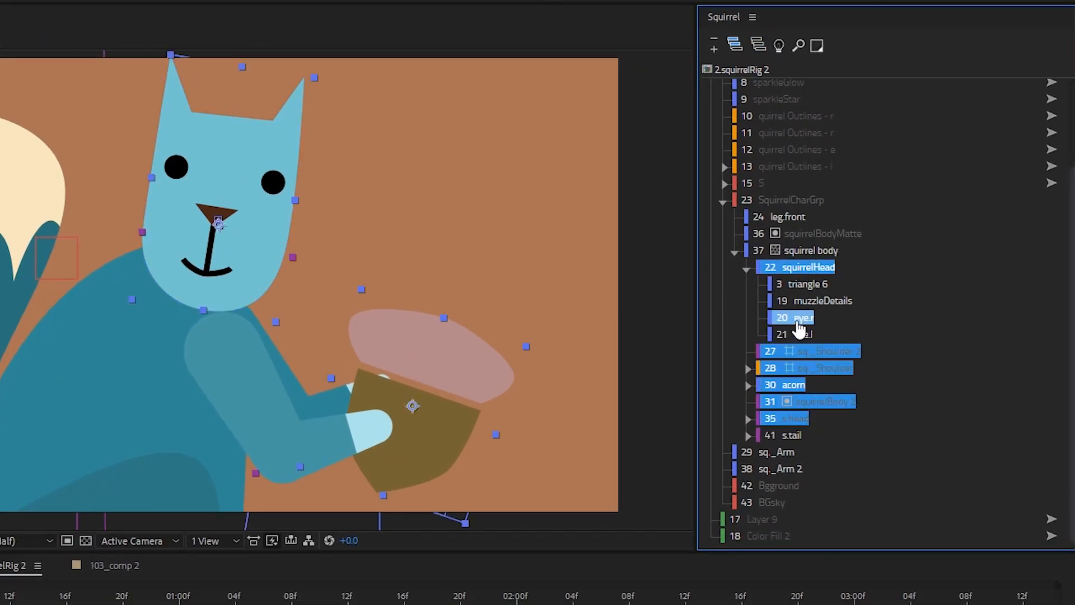
{"action": "left_click", "coordinate": [809, 284]}
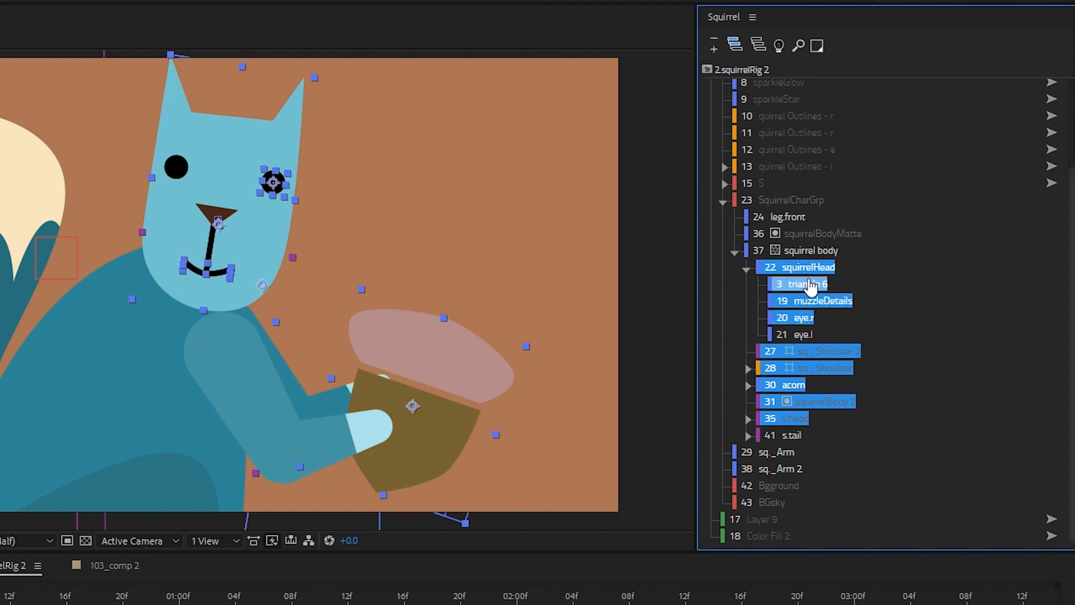
{"action": "left_click", "coordinate": [814, 250]}
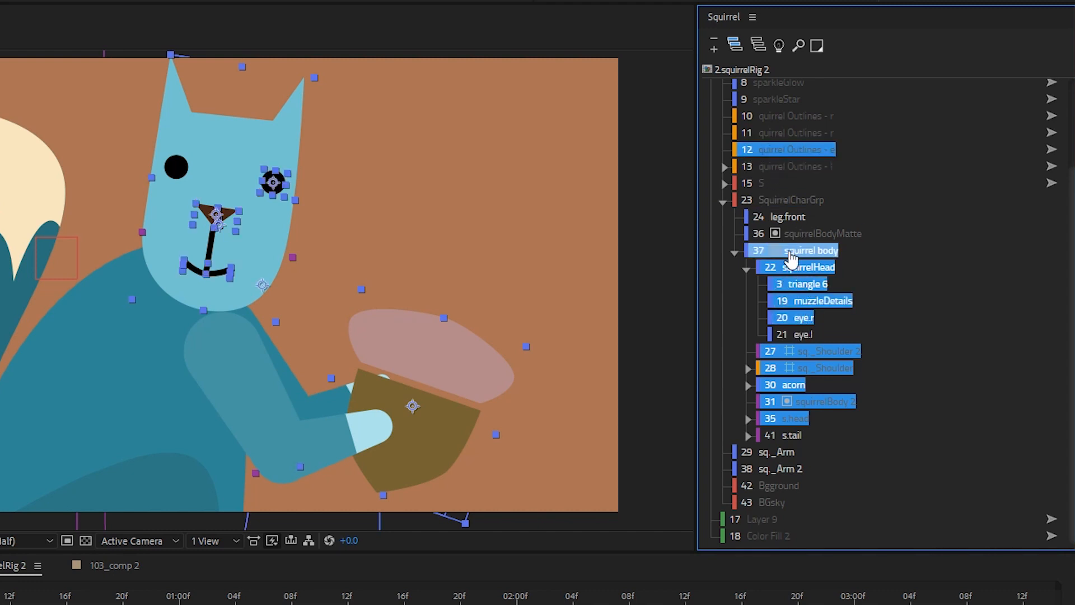
{"action": "left_click", "coordinate": [758, 44]}
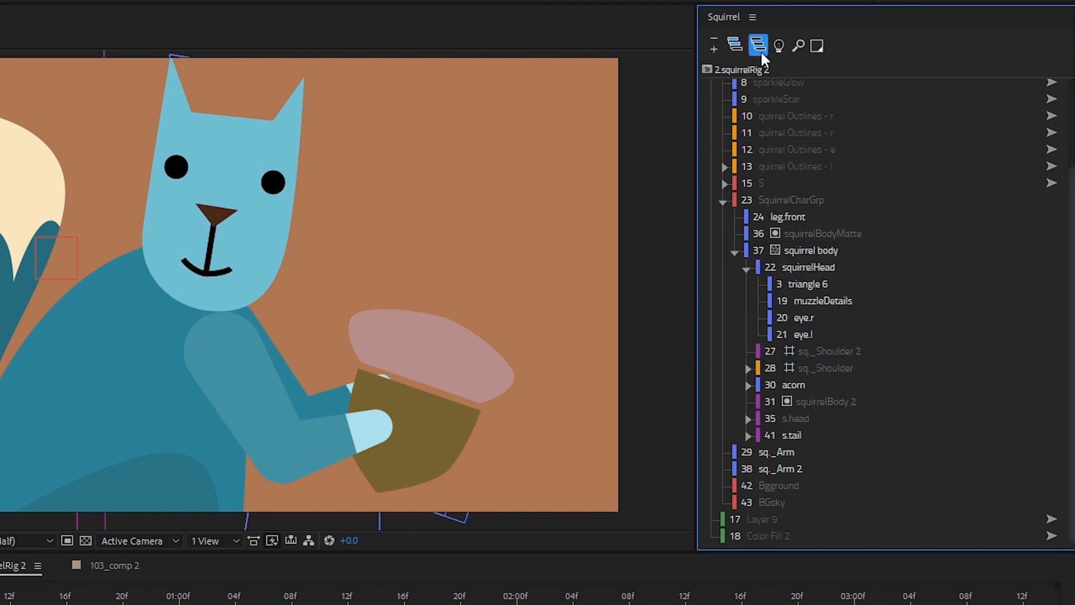
{"action": "left_click", "coordinate": [810, 266]}
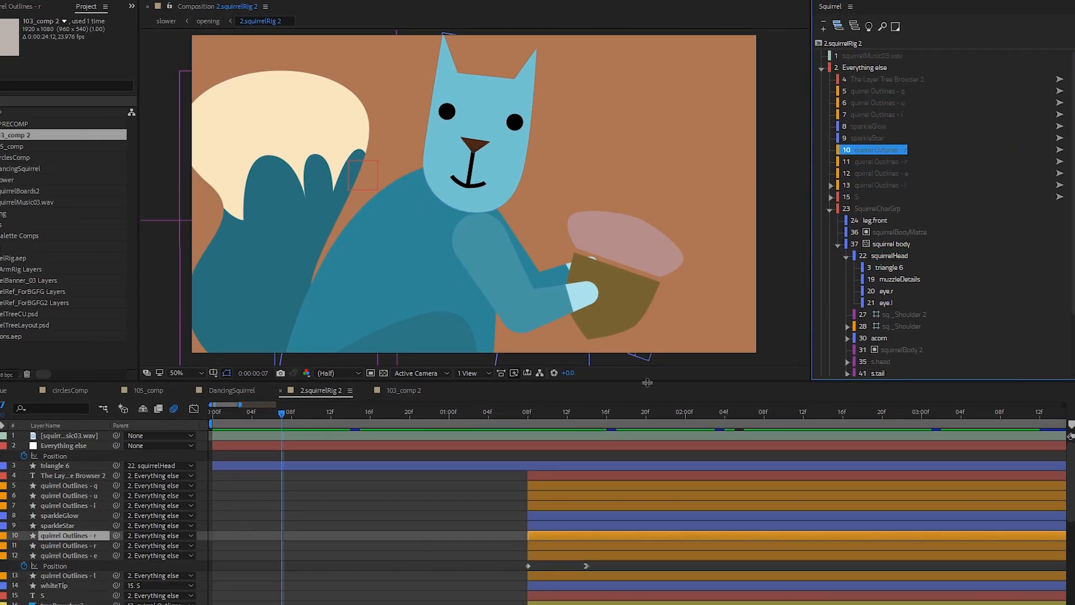
Move the squirrelRig 2 playhead to where the 'Squirrel The Layer' title appears.
{"action": "left_click", "coordinate": [1059, 149]}
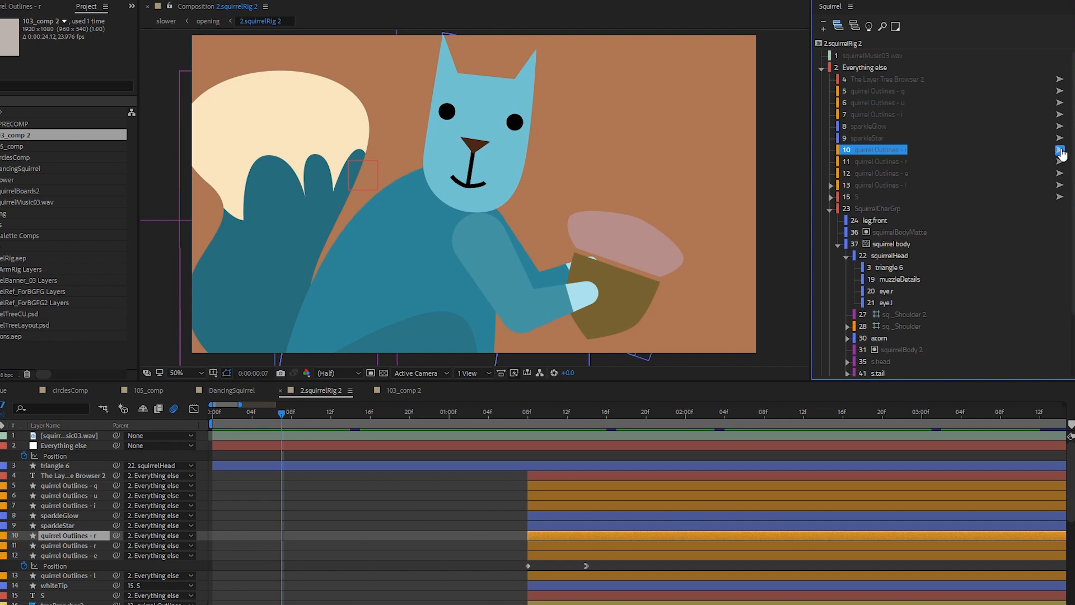
{"action": "mouse_move", "coordinate": [1019, 170]}
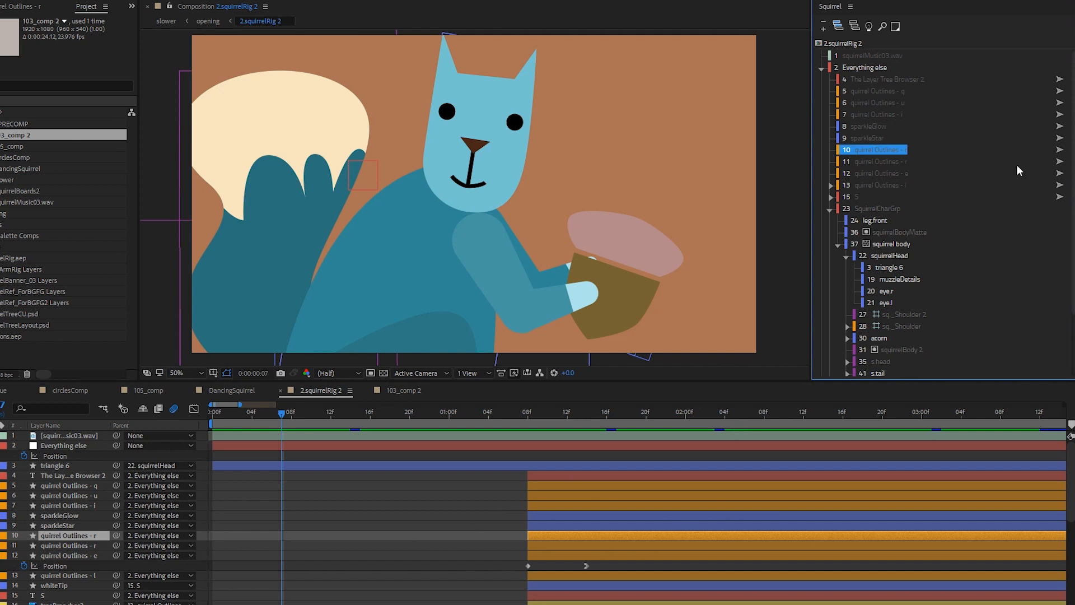
{"action": "left_click", "coordinate": [602, 411]}
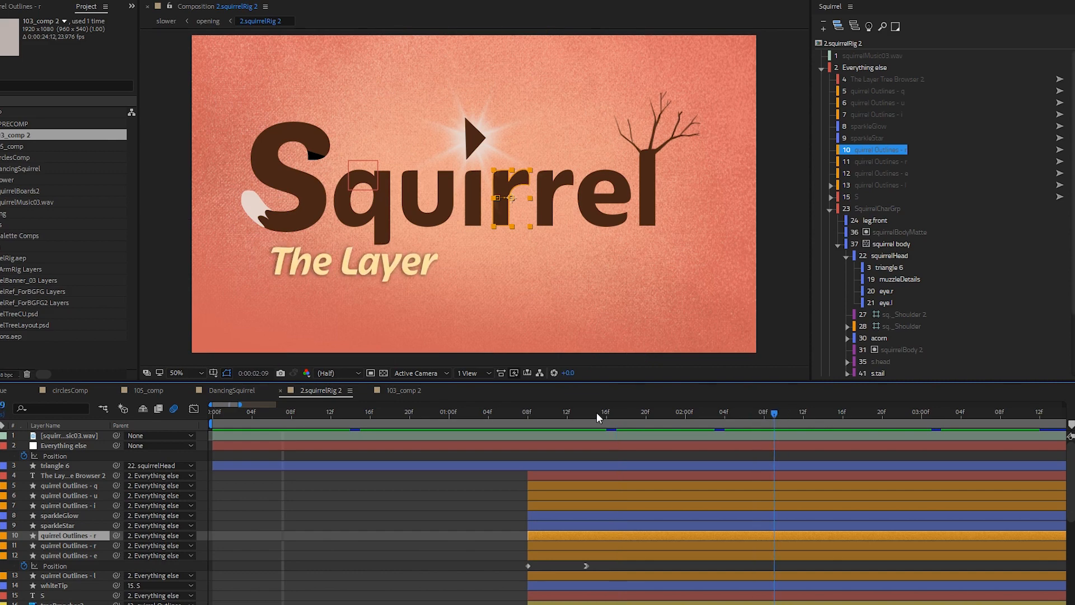
{"action": "left_click", "coordinate": [323, 411]}
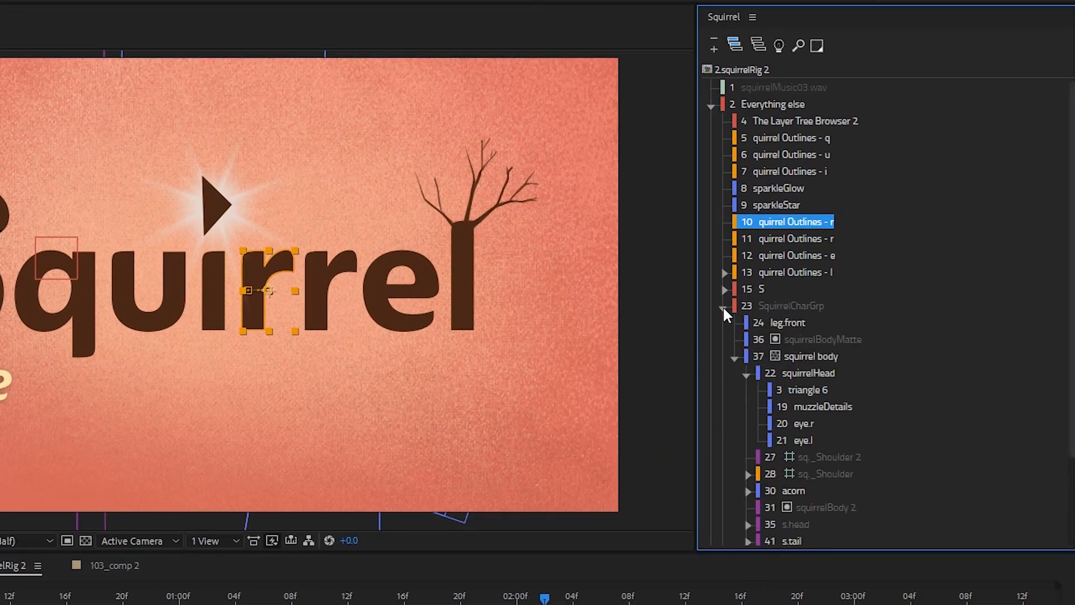
Collapse SquirrelCharGrp, expand it with every nested branch, collapse and reopen it.
{"action": "left_click", "coordinate": [725, 306]}
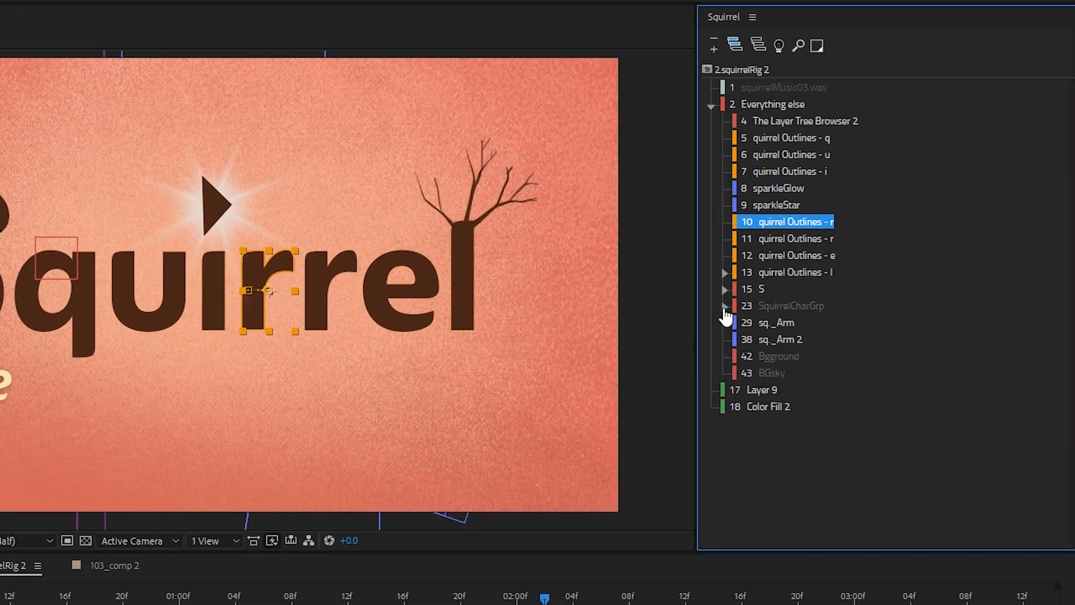
{"action": "left_click", "coordinate": [724, 305]}
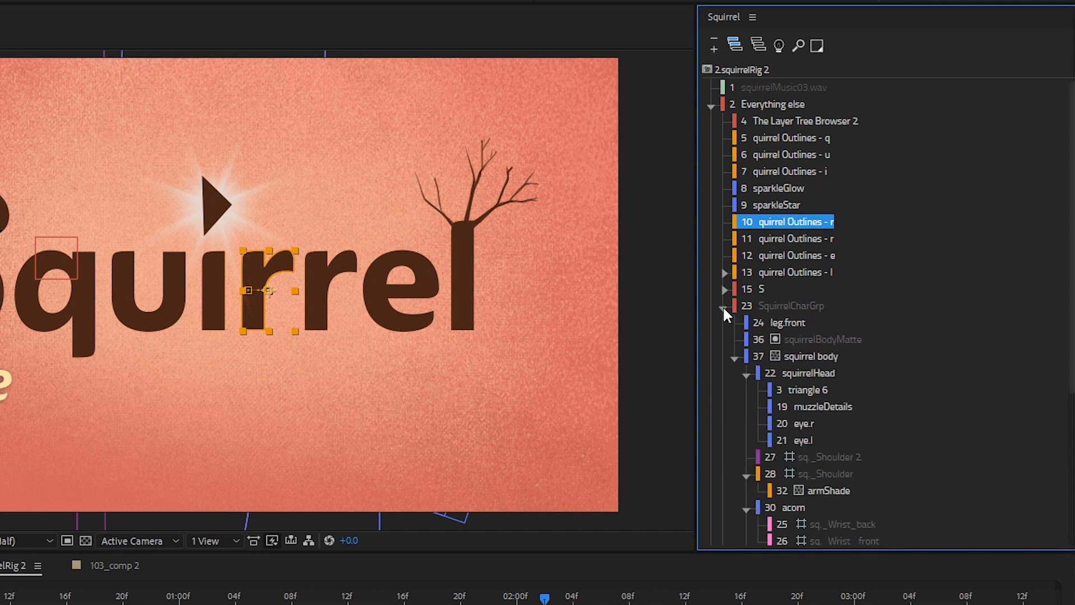
{"action": "left_click", "coordinate": [725, 305]}
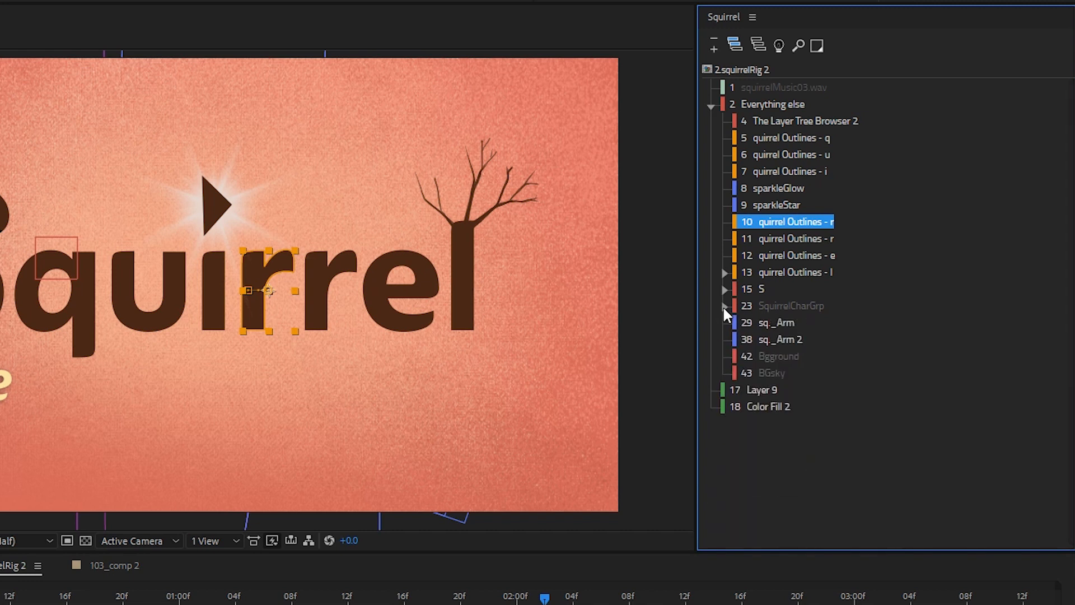
{"action": "left_click", "coordinate": [713, 103]}
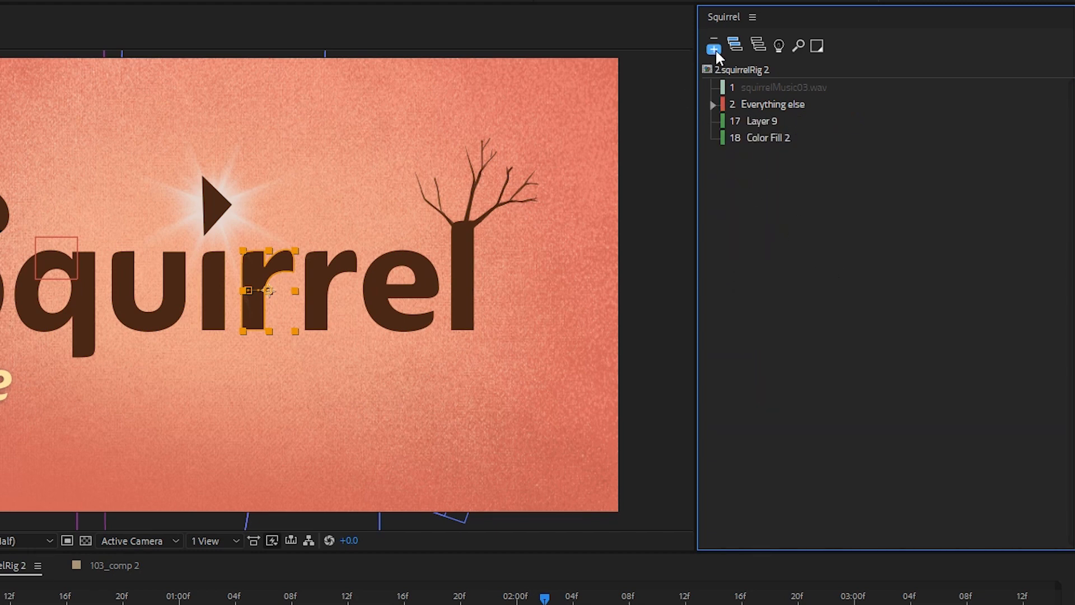
{"action": "mouse_move", "coordinate": [713, 62]}
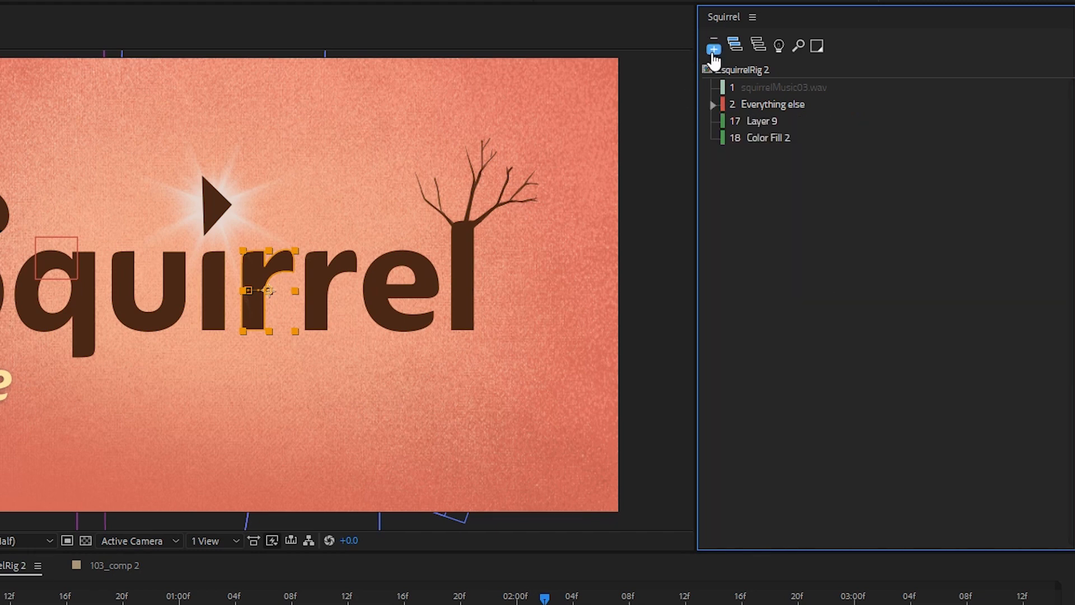
{"action": "left_click", "coordinate": [712, 104]}
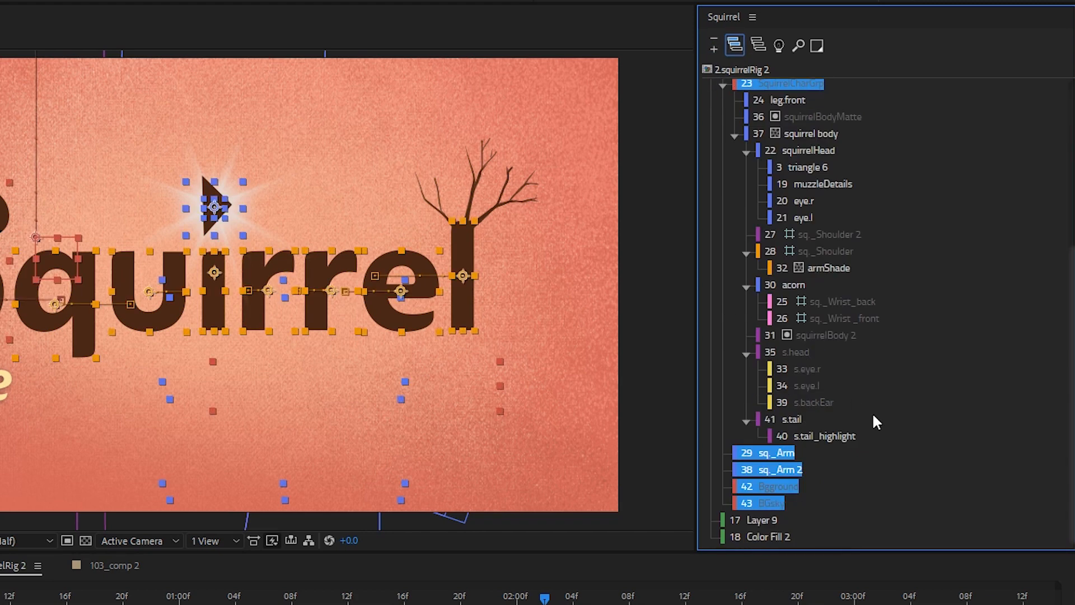
{"action": "left_click", "coordinate": [734, 45]}
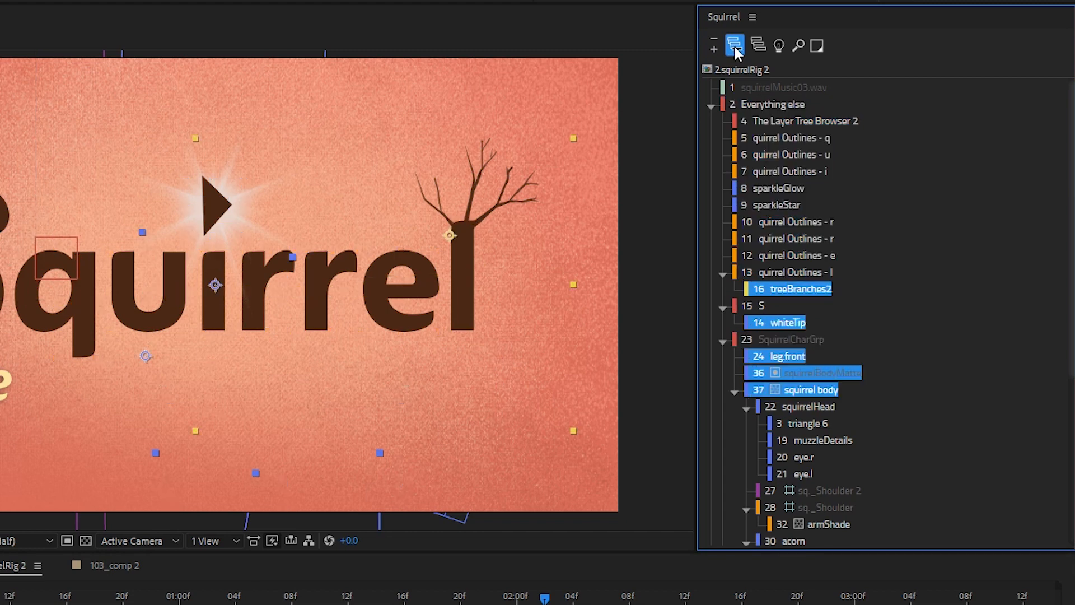
{"action": "left_click", "coordinate": [782, 87]}
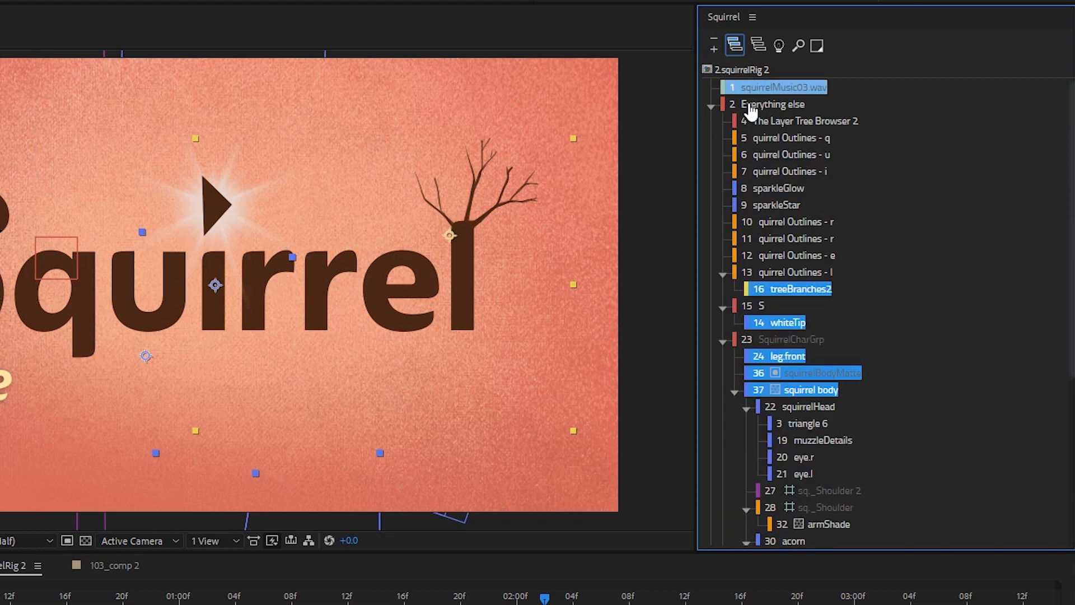
{"action": "left_click", "coordinate": [773, 103]}
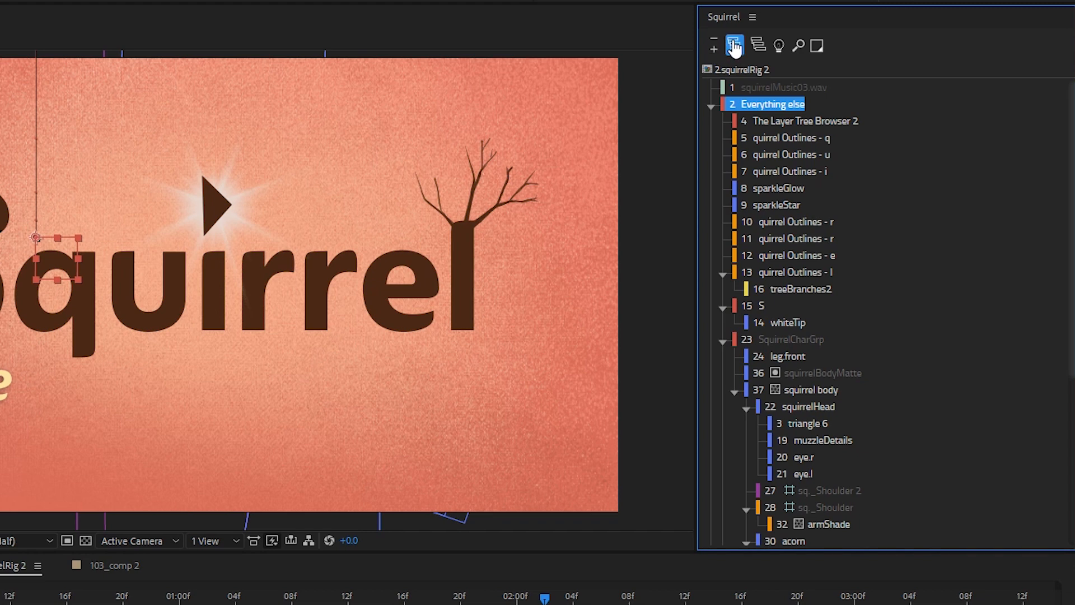
{"action": "left_click", "coordinate": [758, 46]}
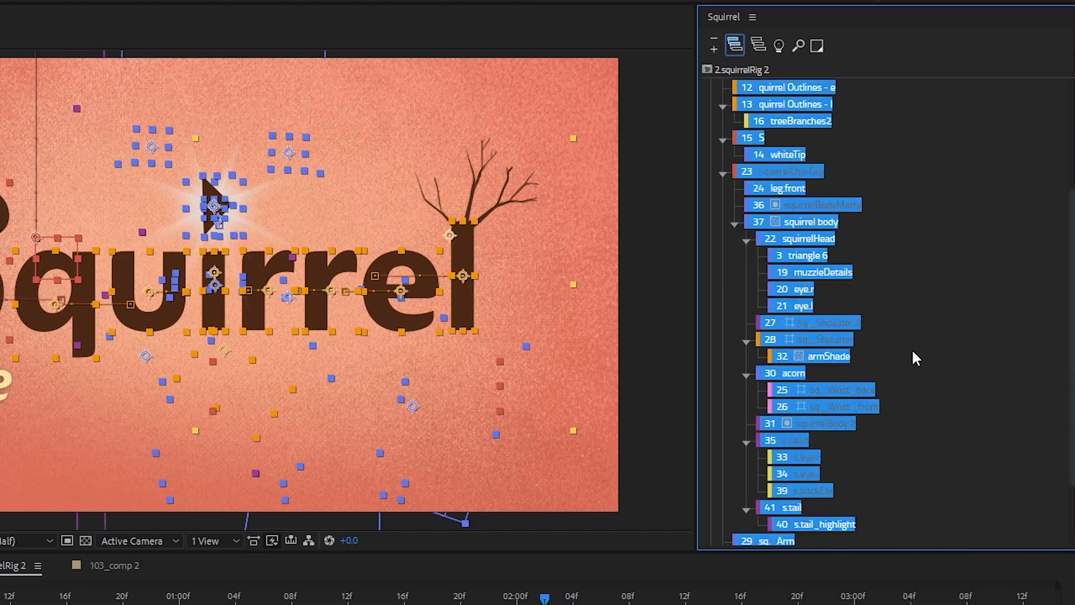
{"action": "left_click", "coordinate": [758, 45]}
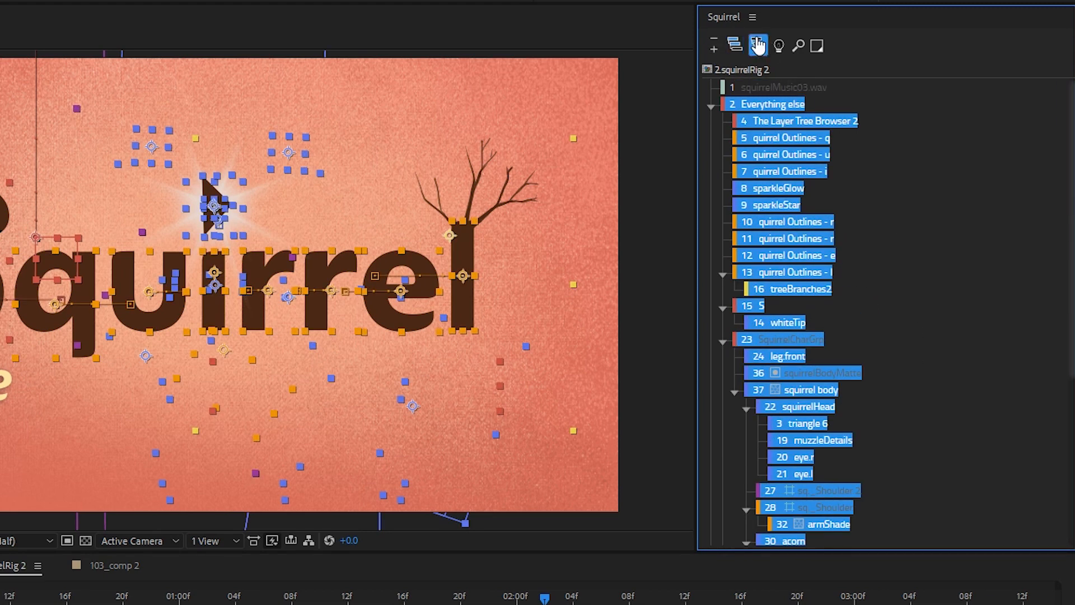
{"action": "left_click", "coordinate": [757, 44]}
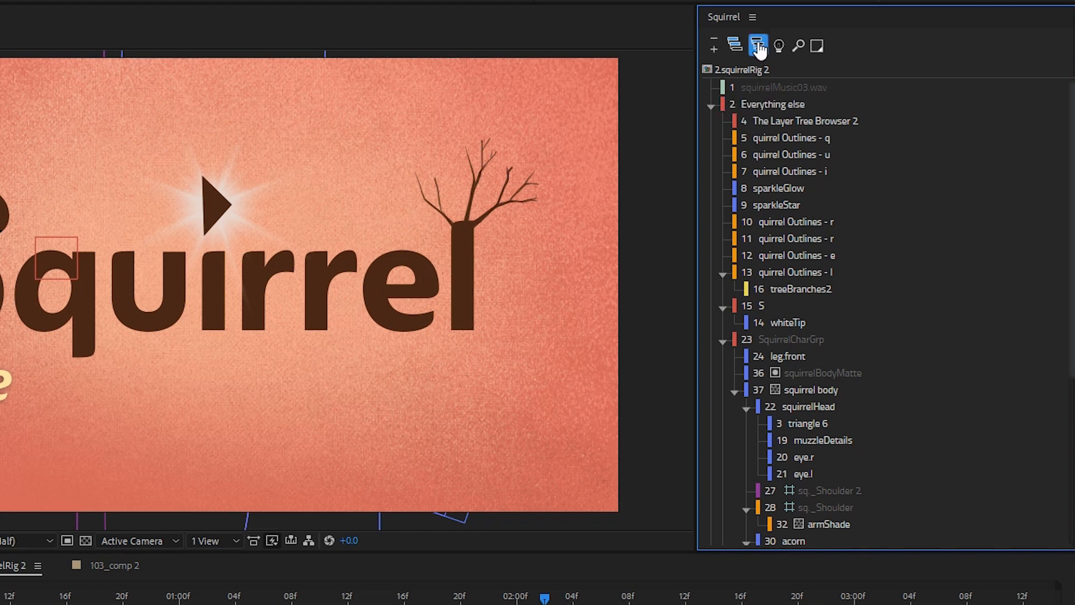
{"action": "left_click", "coordinate": [735, 46]}
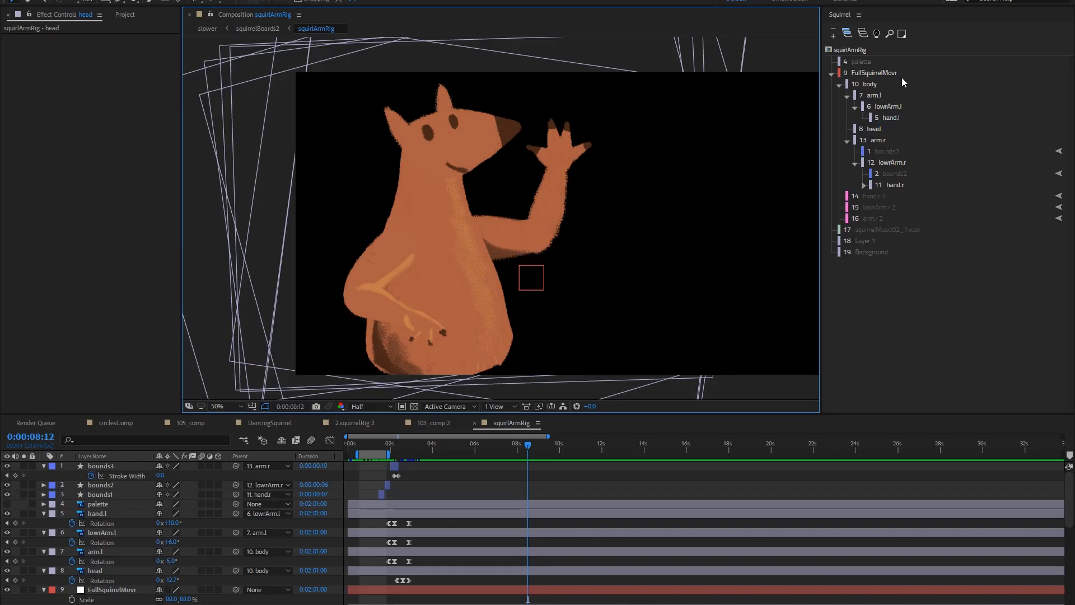
Ghost the arm rig with the LightTable bulb, then select hand.r and expand it to show bounds1.
{"action": "left_click", "coordinate": [876, 33]}
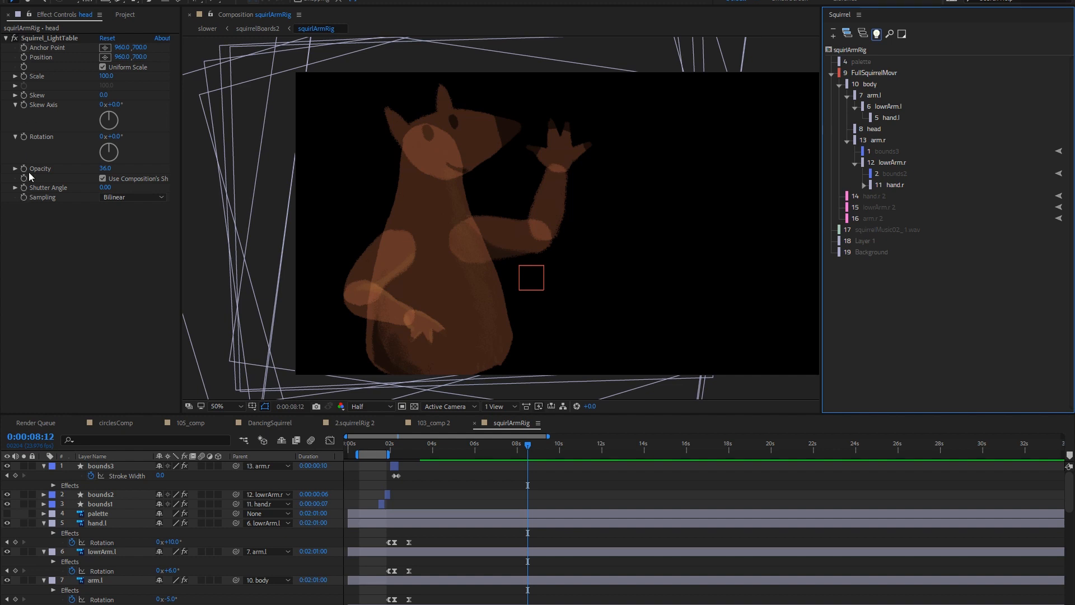
{"action": "left_click", "coordinate": [892, 185]}
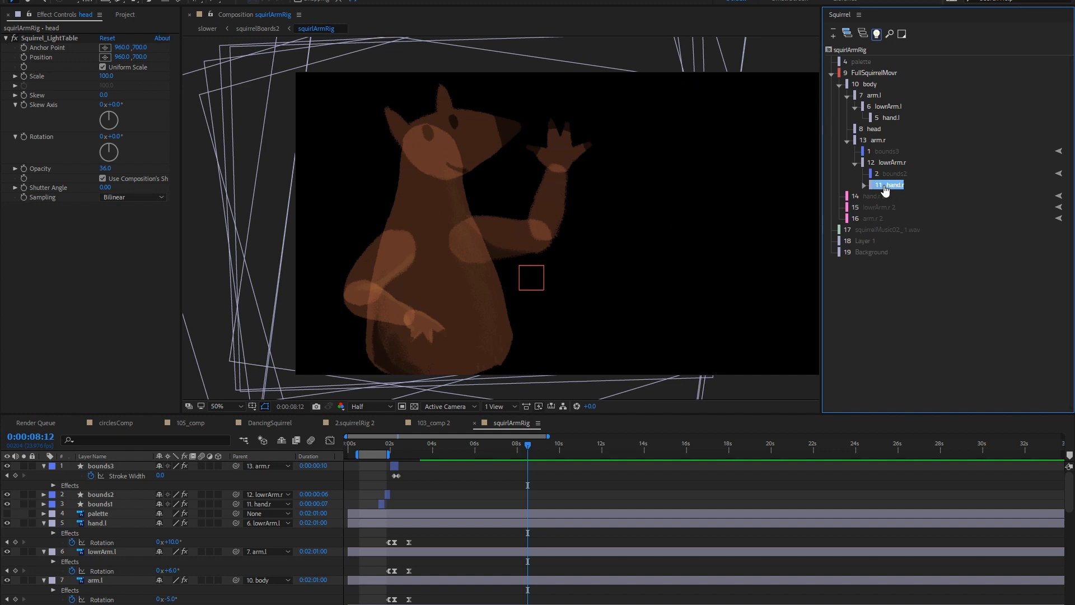
{"action": "left_click", "coordinate": [885, 161]}
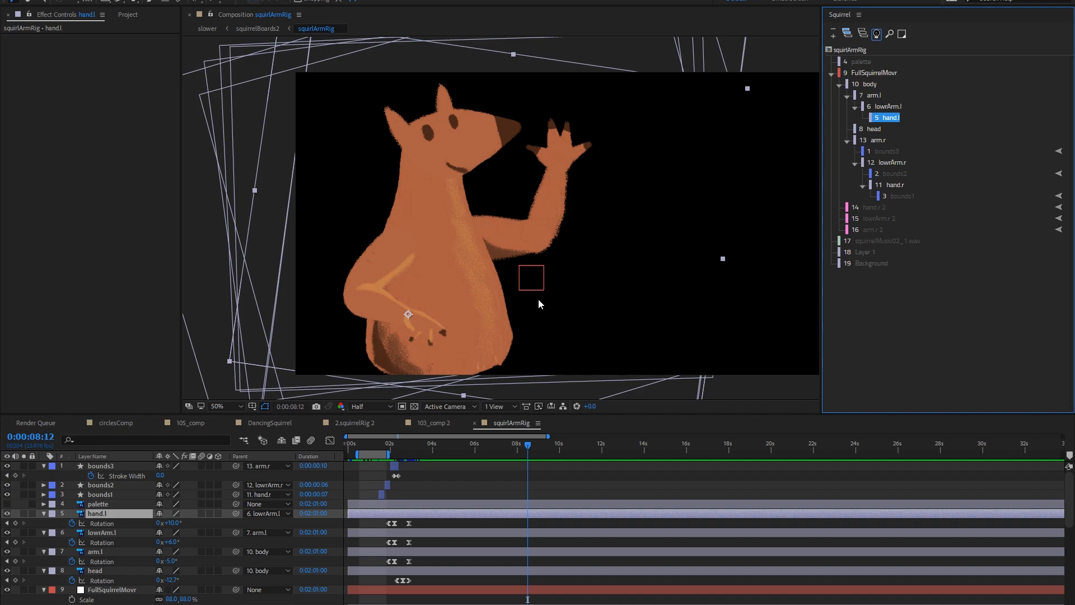
{"action": "left_click", "coordinate": [191, 422]}
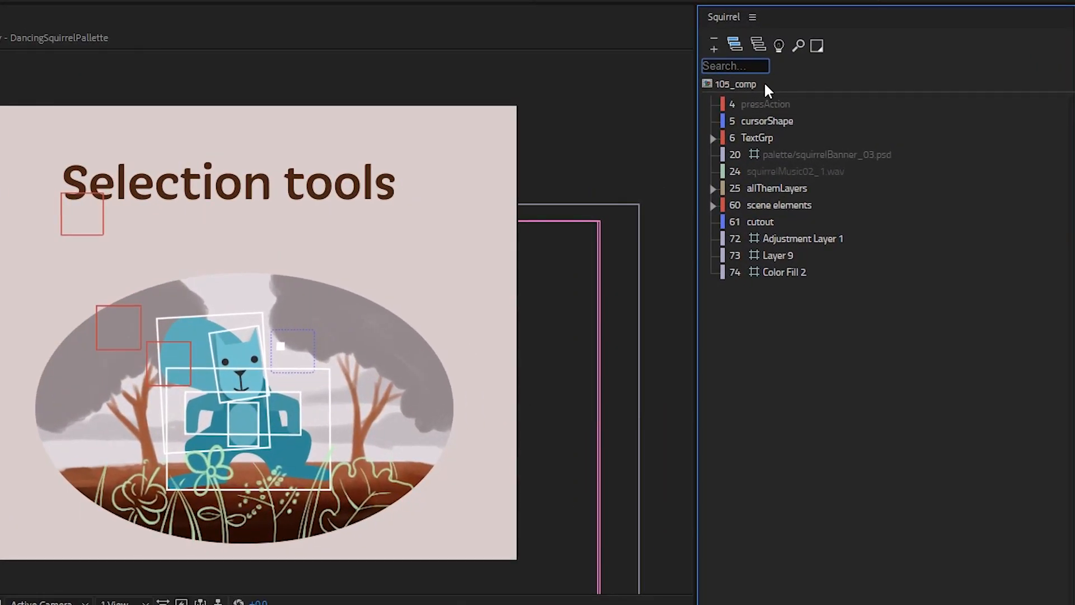
Start a layer name search in the 105_comp tree with 'sq'.
{"action": "type", "text": "sq"}
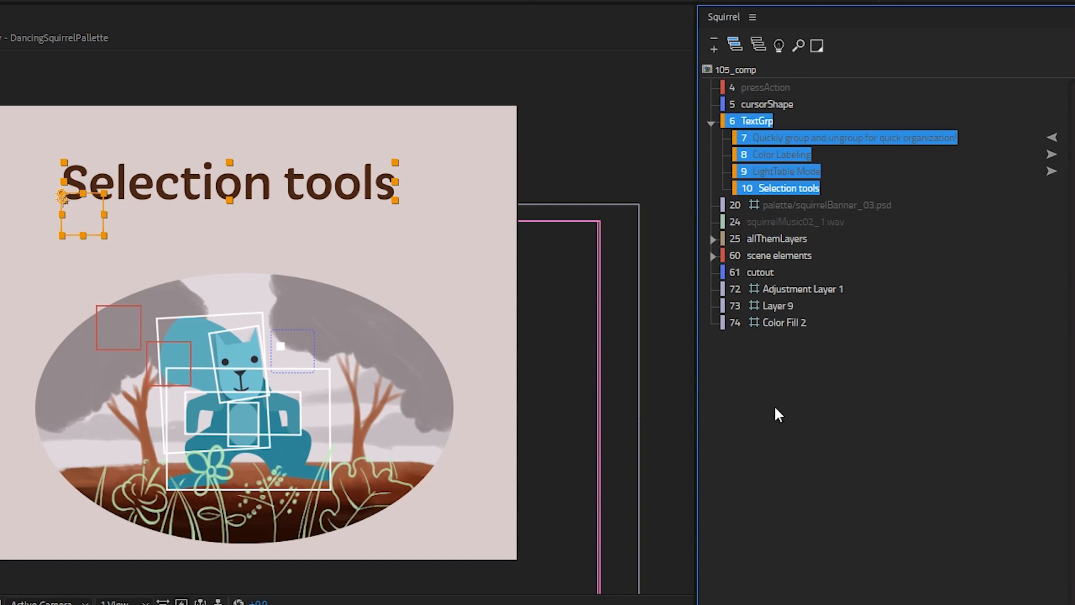
Browse TextGrp's layer options (On/Off, Group, Ungroup, Rename, Delete, Reveal Source) and dismiss them.
{"action": "left_click", "coordinate": [759, 338]}
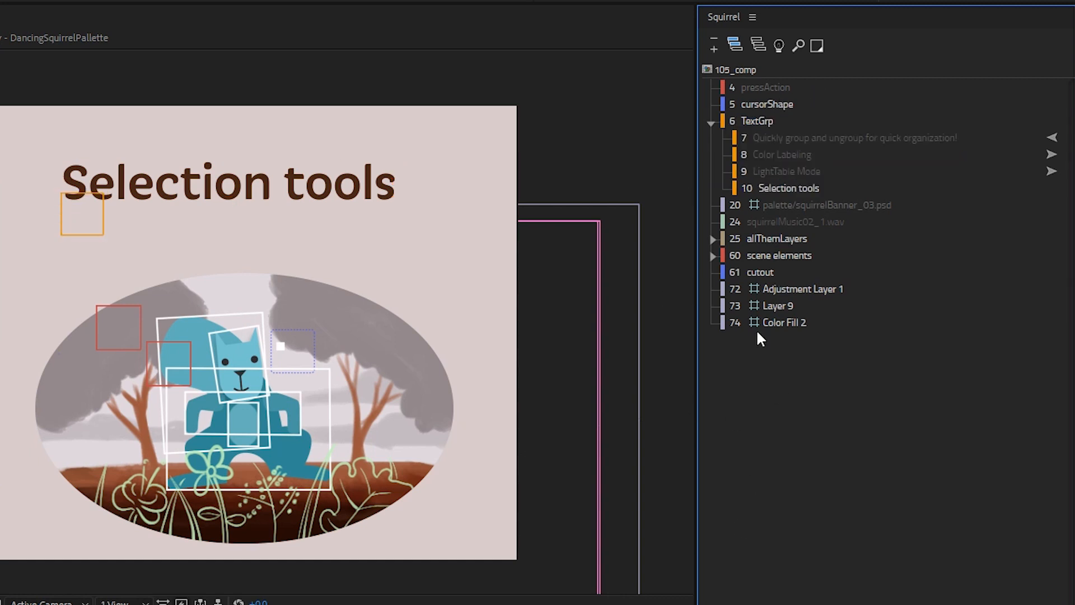
{"action": "right_click", "coordinate": [758, 121]}
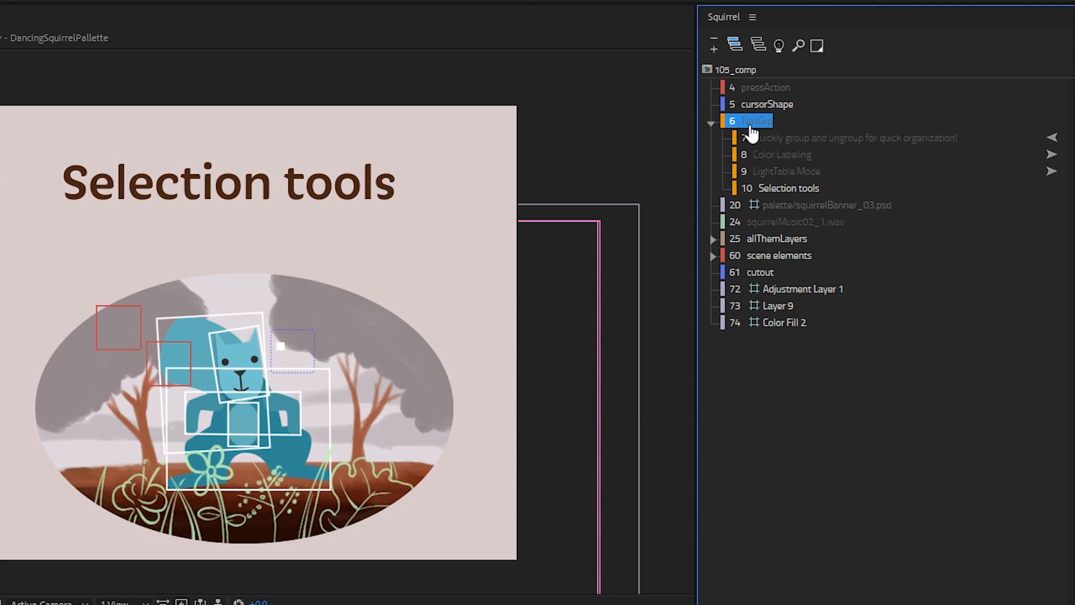
{"action": "right_click", "coordinate": [756, 121]}
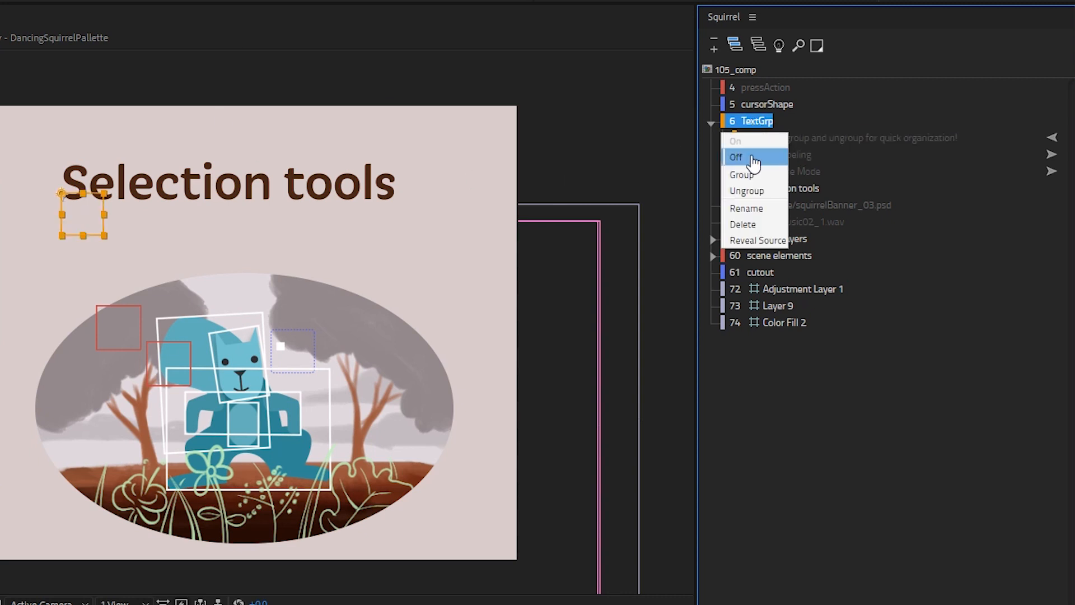
{"action": "mouse_move", "coordinate": [741, 174]}
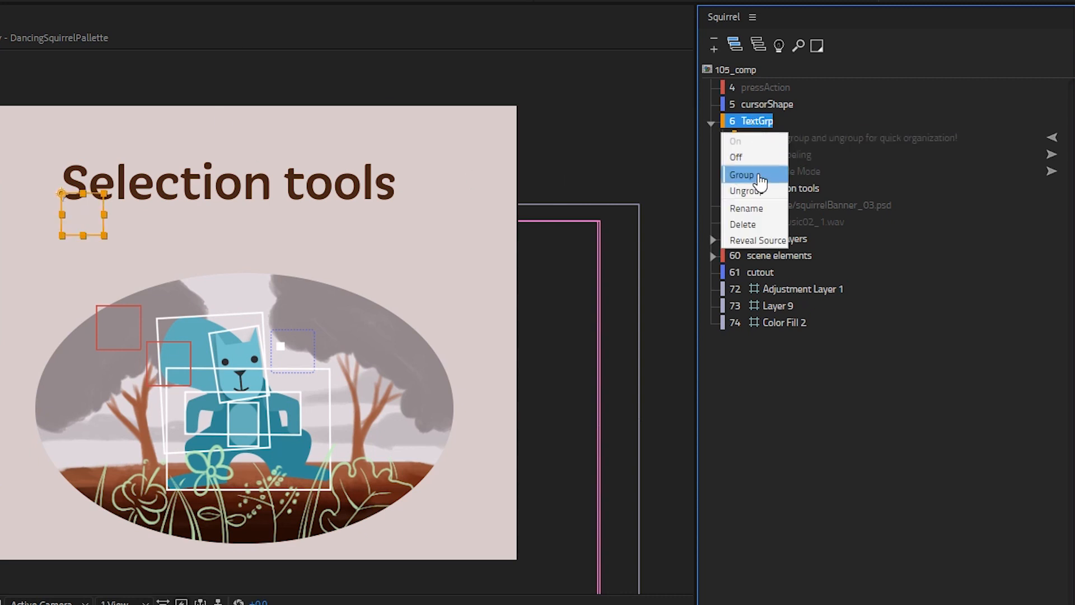
{"action": "mouse_move", "coordinate": [760, 242]}
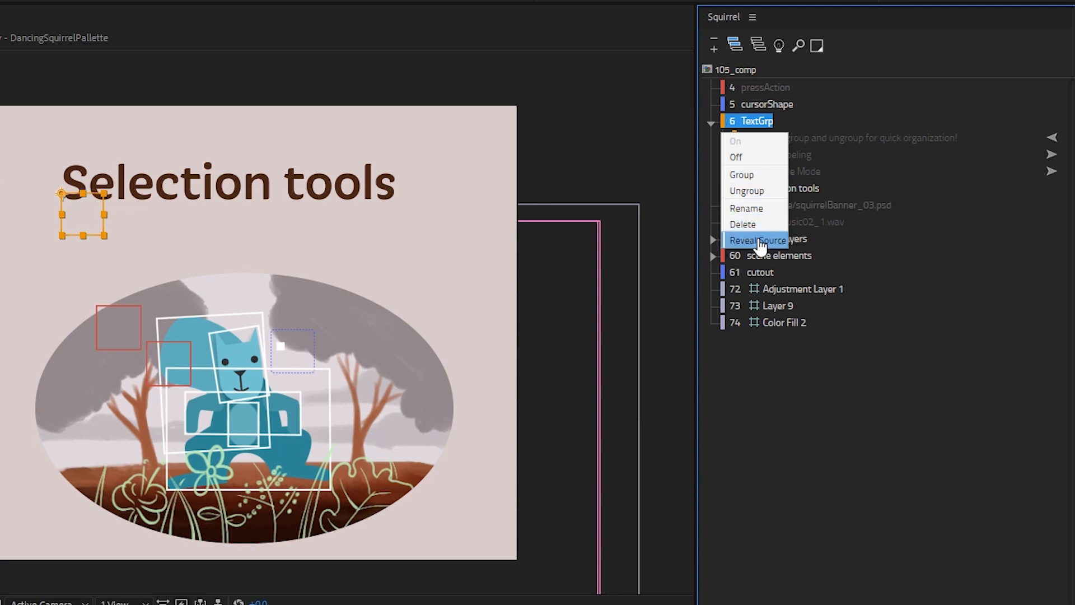
{"action": "mouse_move", "coordinate": [765, 391]}
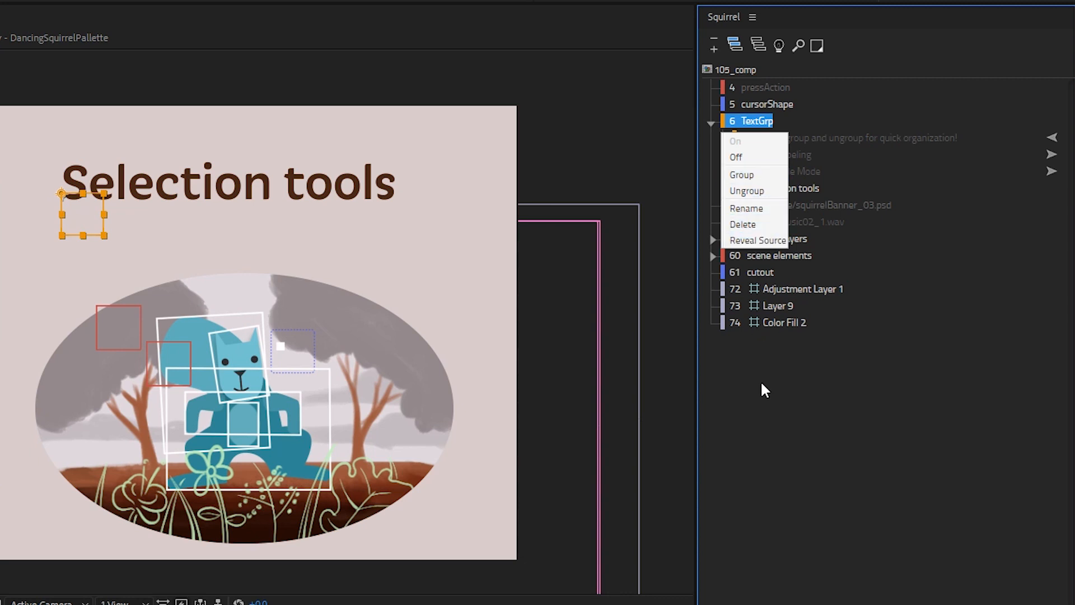
{"action": "left_click", "coordinate": [754, 134]}
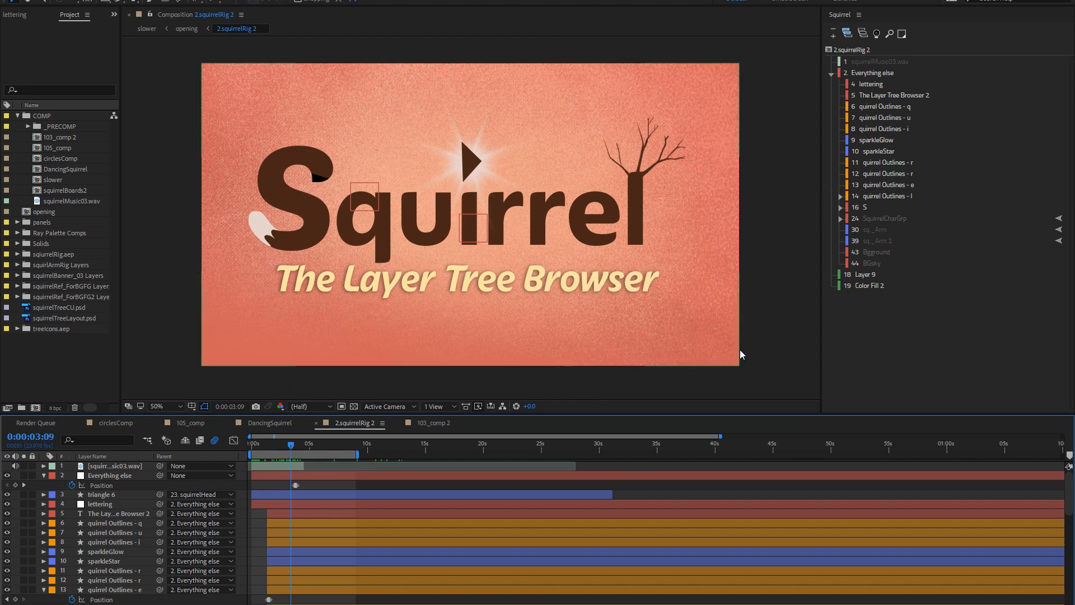
Group the title lettering, outline and sparkle layers and rename the new Squirrel Group 'lettering'.
{"action": "left_click", "coordinate": [841, 219]}
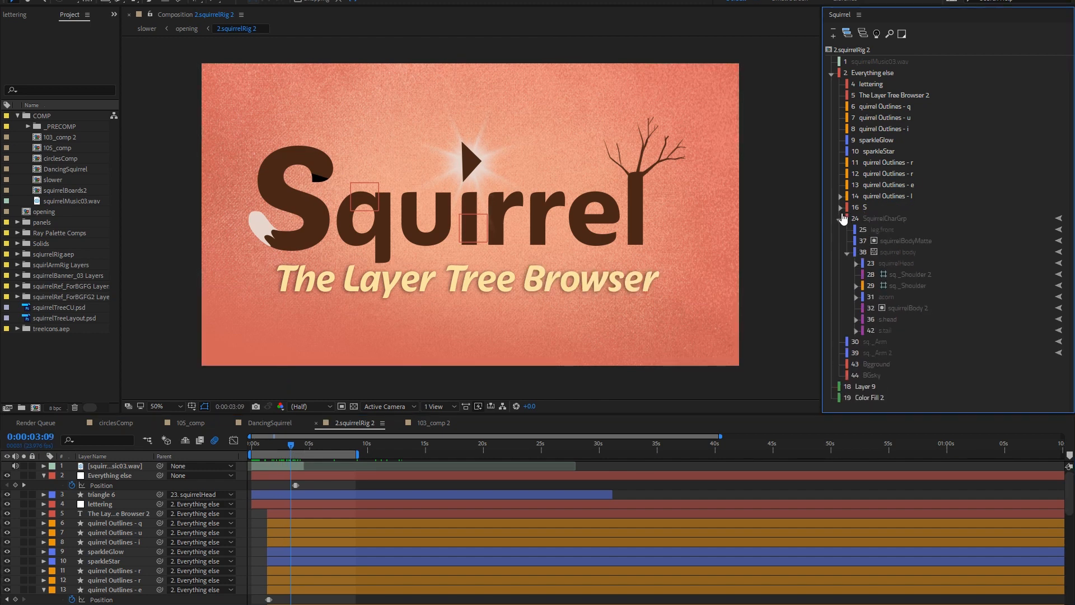
{"action": "left_click", "coordinate": [891, 94]}
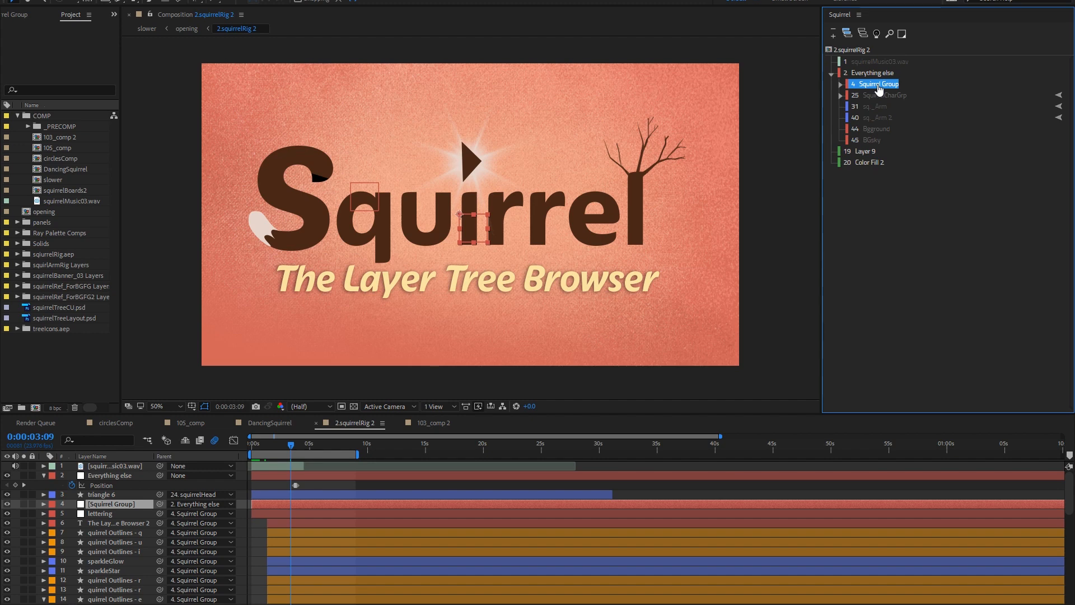
{"action": "double_click", "coordinate": [878, 84]}
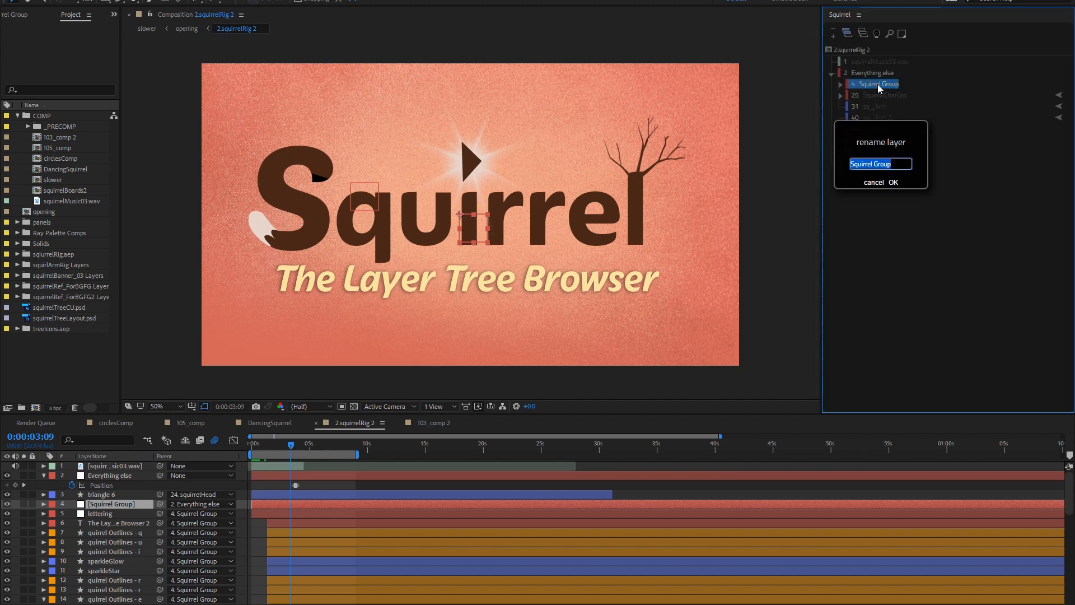
{"action": "type", "text": "lettering"}
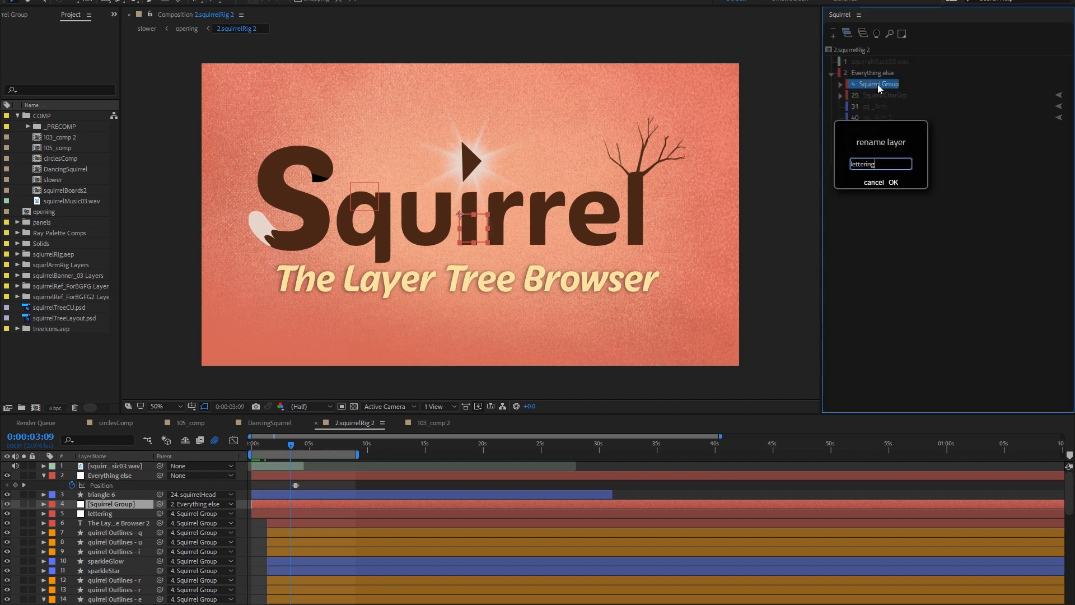
{"action": "left_click", "coordinate": [894, 181]}
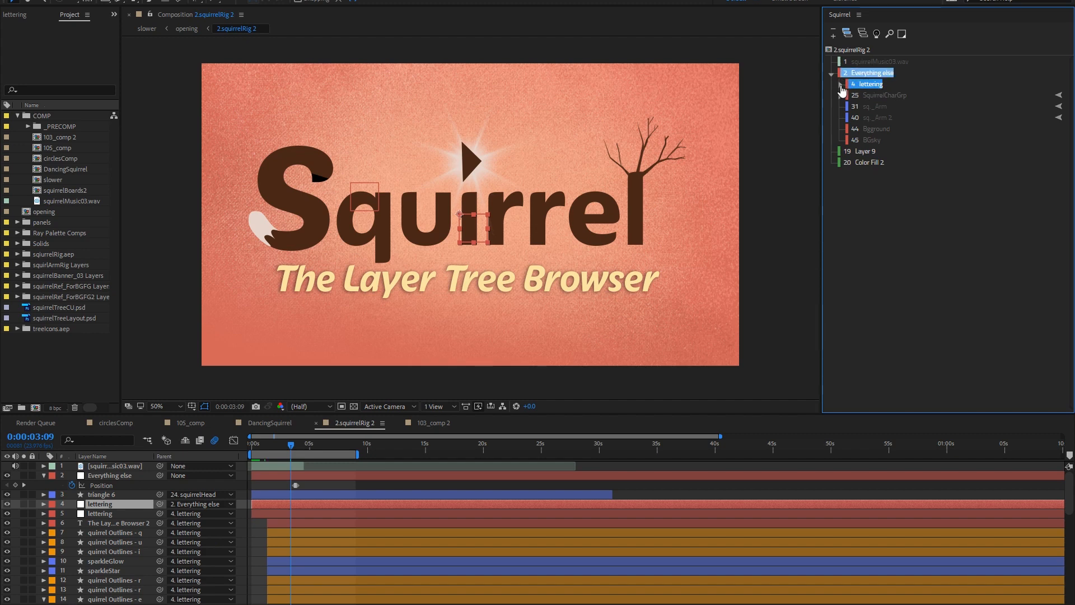
{"action": "left_click", "coordinate": [841, 84]}
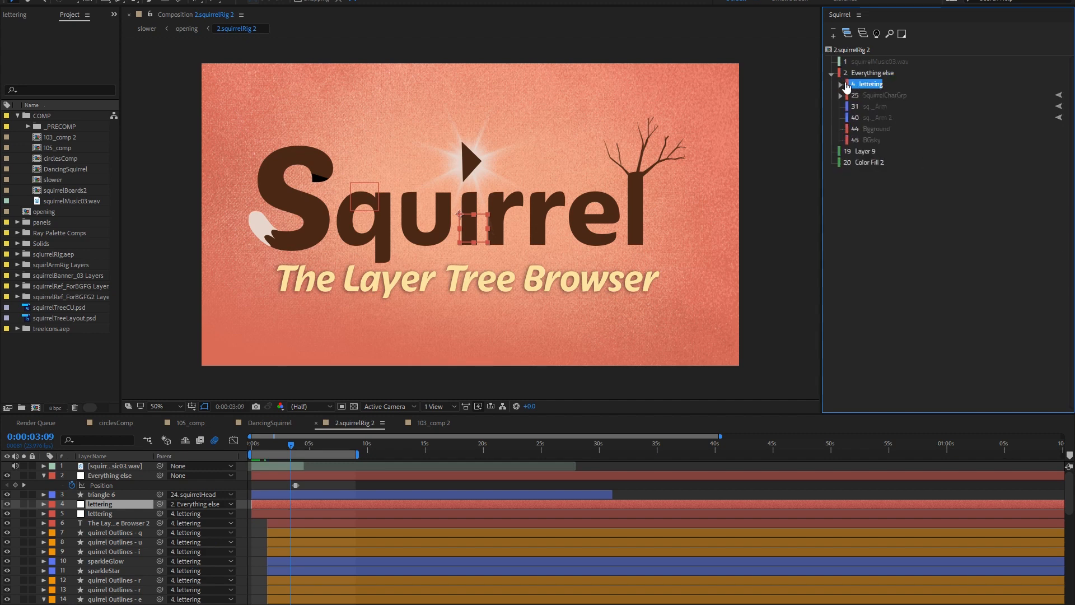
{"action": "left_click", "coordinate": [841, 84]}
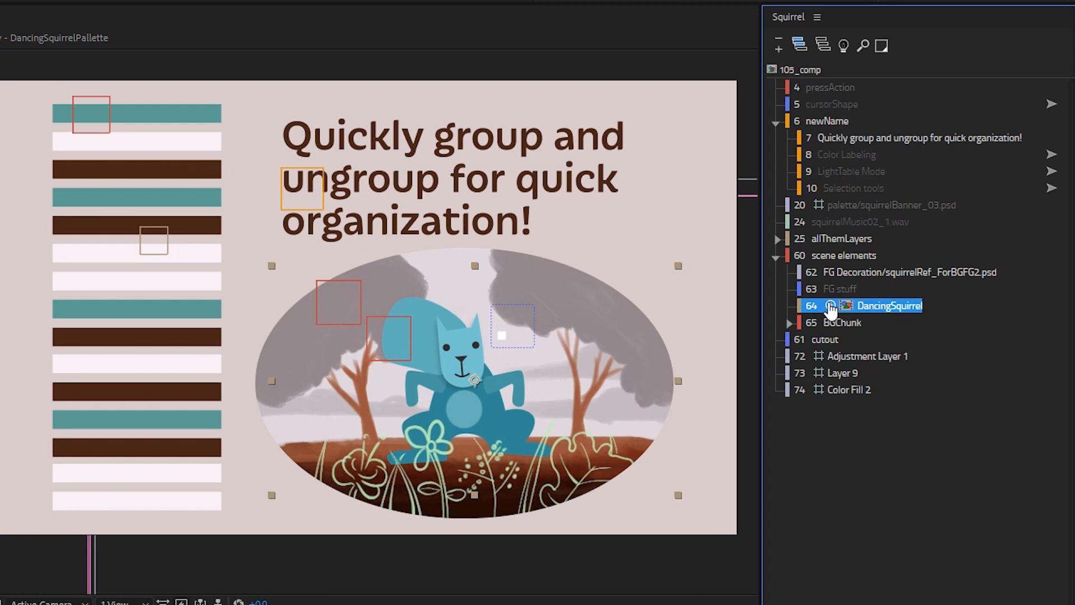
Peek inside DancingSquirrel and the nested Ray - DancingSquirrelPallette precomp in the tree.
{"action": "left_click", "coordinate": [789, 305]}
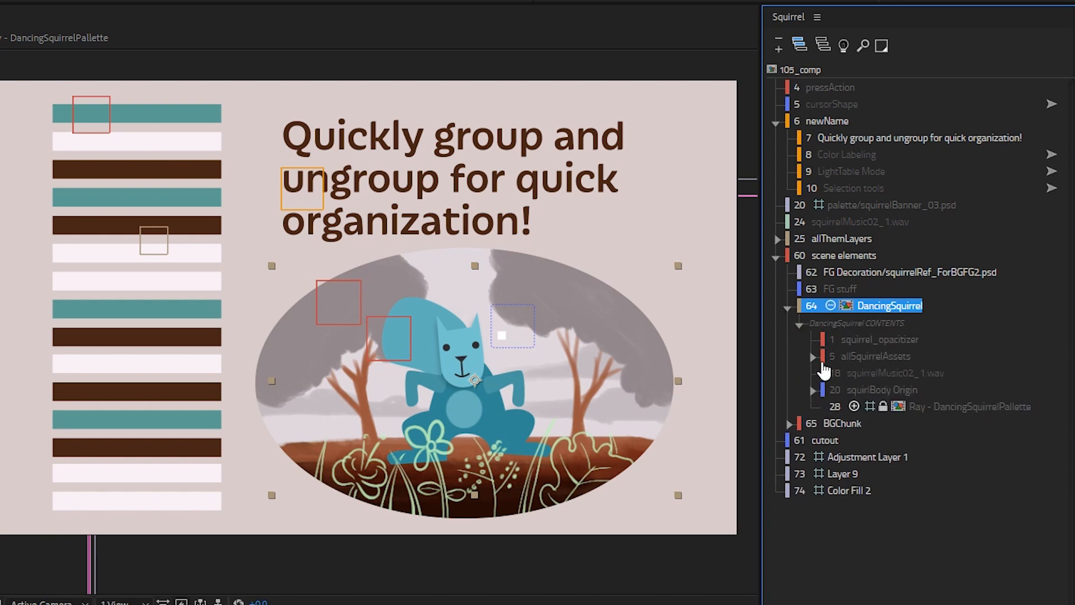
{"action": "left_click", "coordinate": [813, 356]}
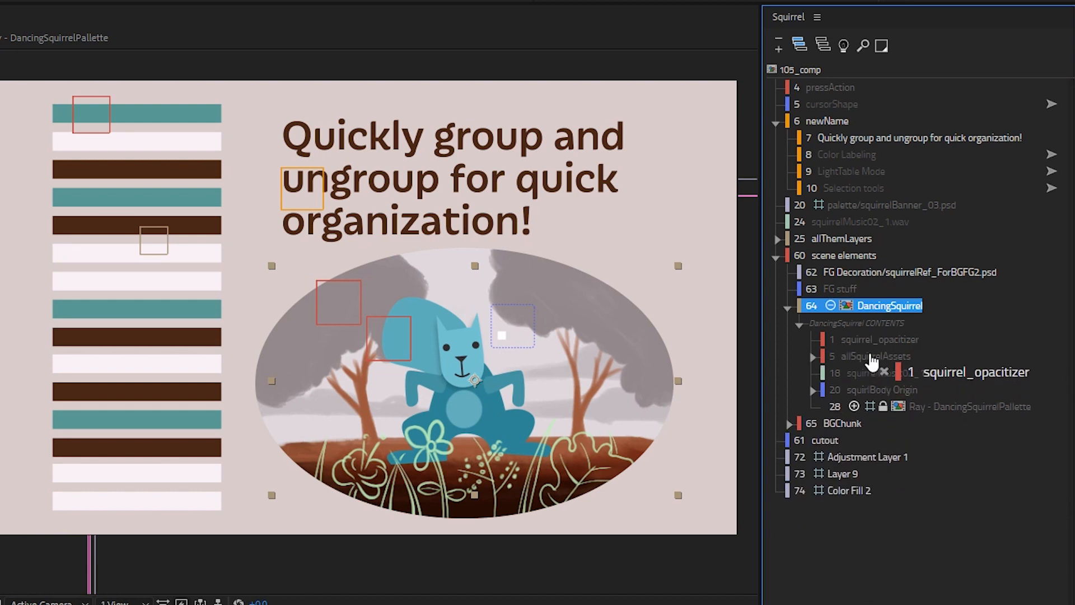
{"action": "mouse_move", "coordinate": [902, 404]}
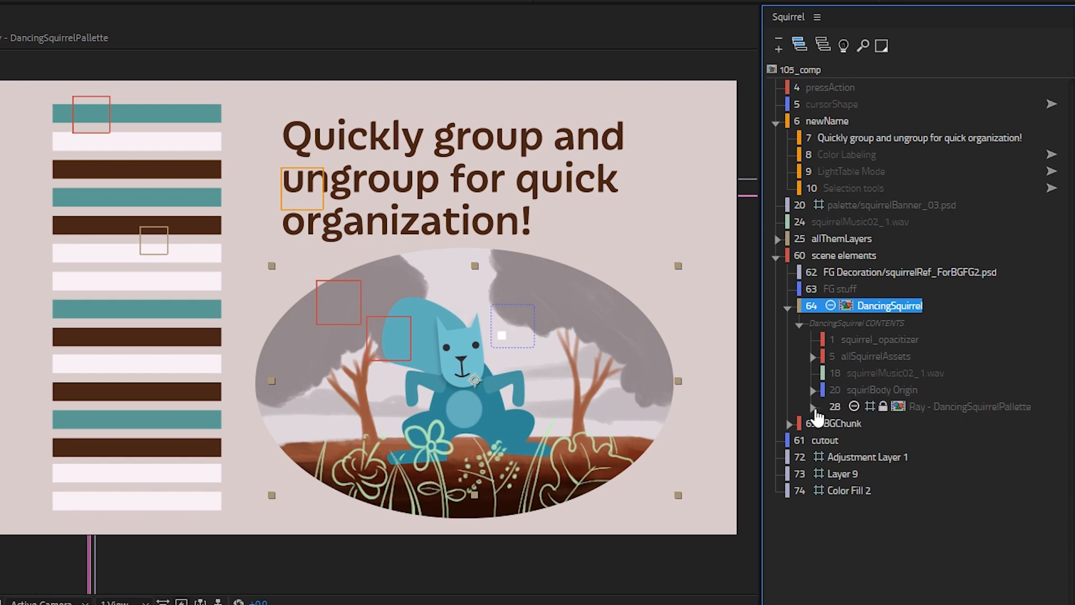
{"action": "left_click", "coordinate": [813, 405]}
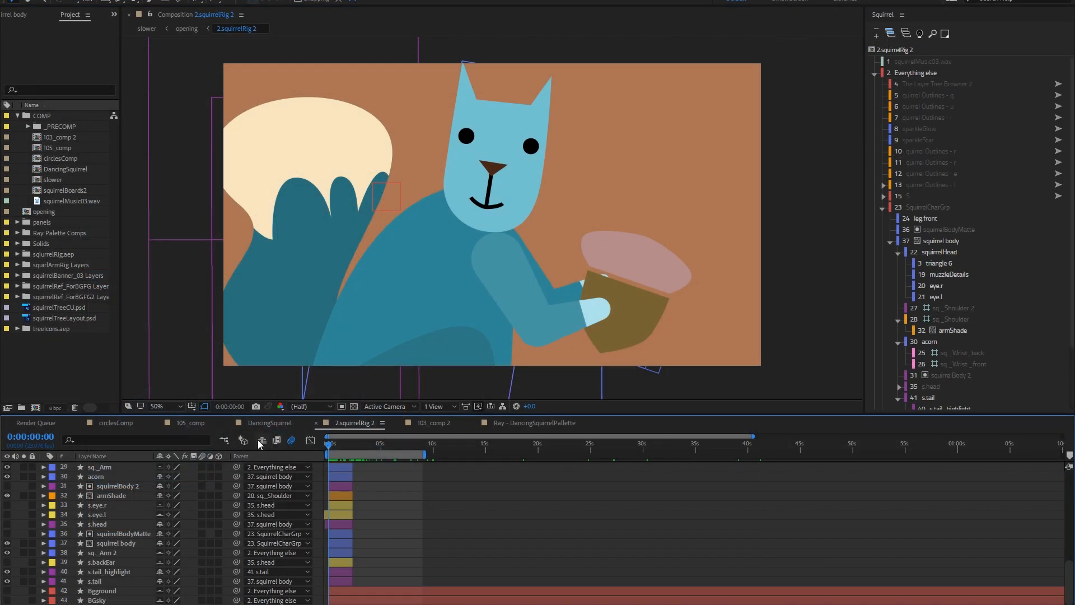
{"action": "scroll", "scroll_direction": "up", "scroll_amount": 3}
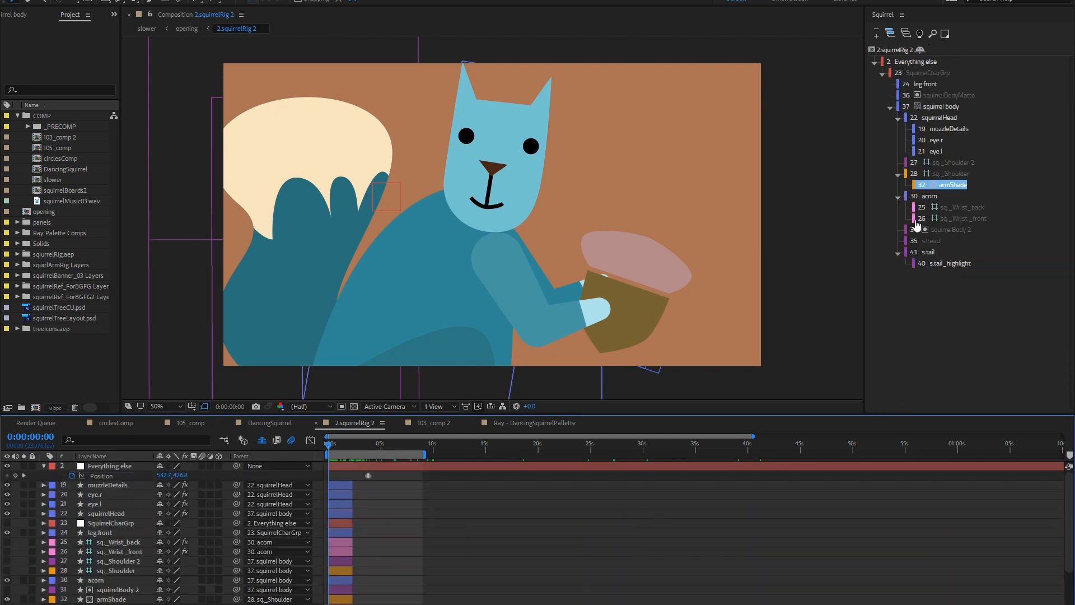
{"action": "left_click", "coordinate": [947, 118]}
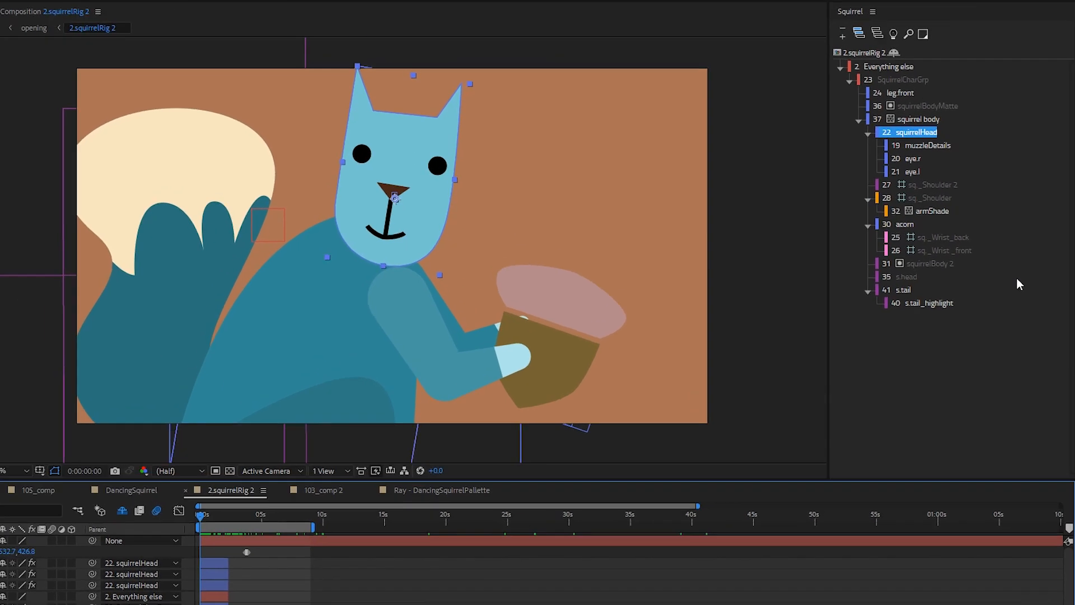
{"action": "left_click", "coordinate": [926, 145]}
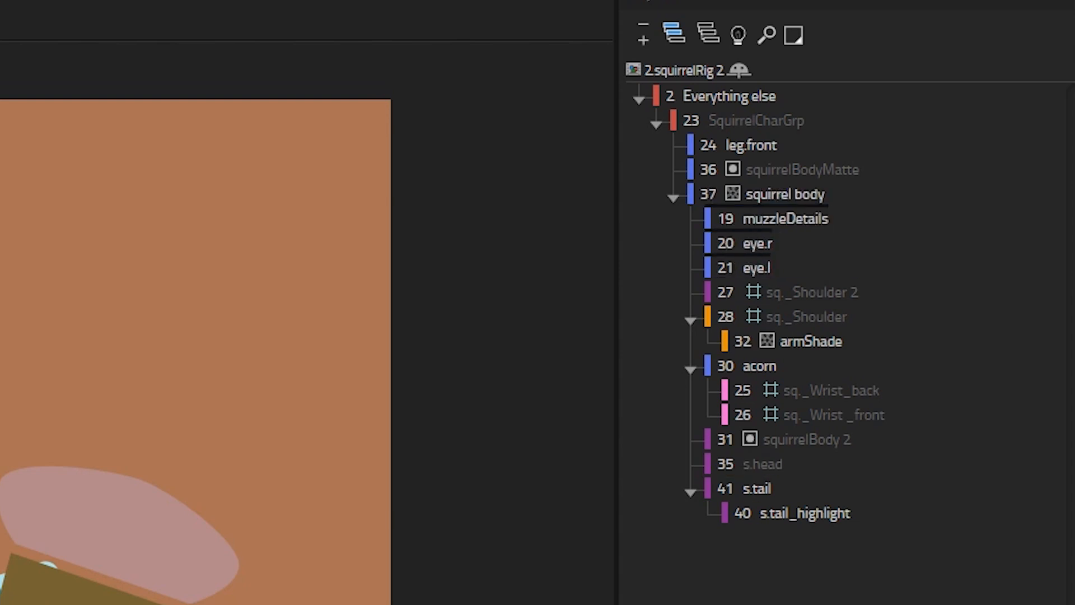
{"action": "left_click", "coordinate": [747, 268]}
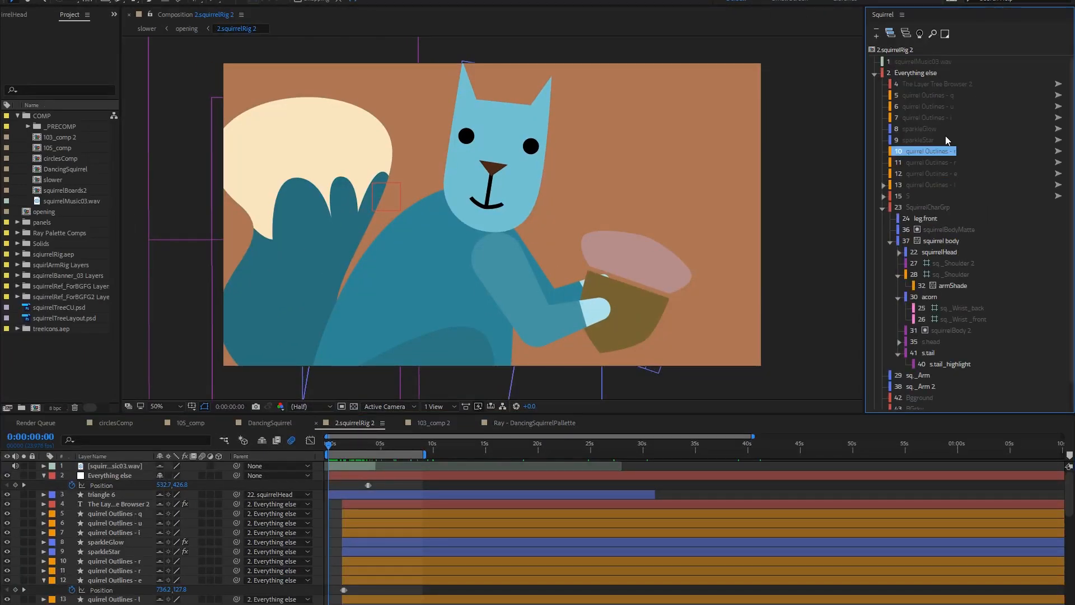
Select squirrel Outlines - u, s.head and s.tail in the tree, then return to circlesComp.
{"action": "left_click", "coordinate": [922, 107]}
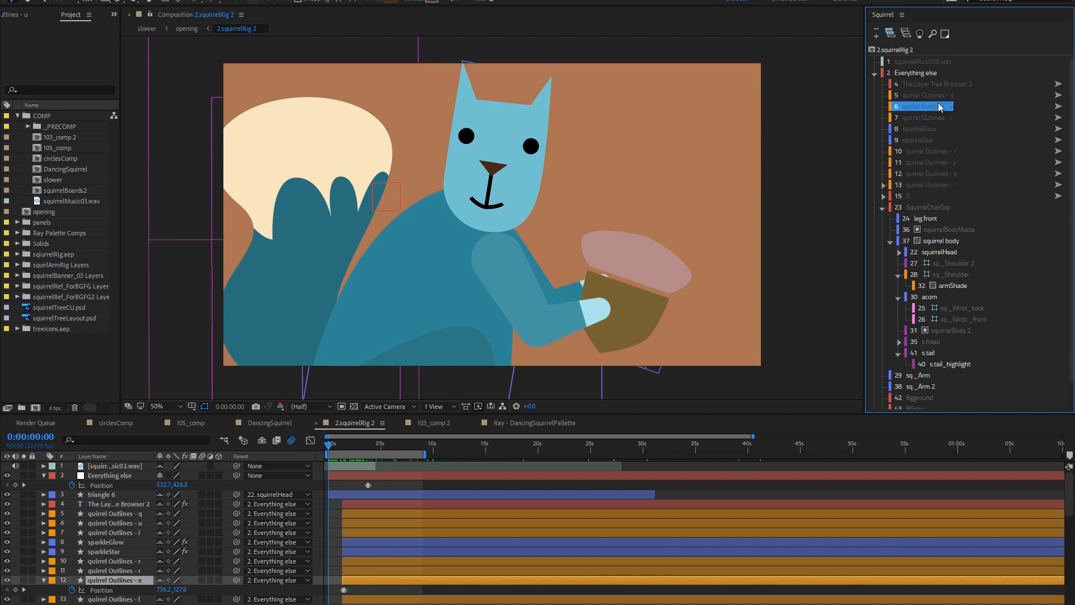
{"action": "left_click", "coordinate": [119, 523]}
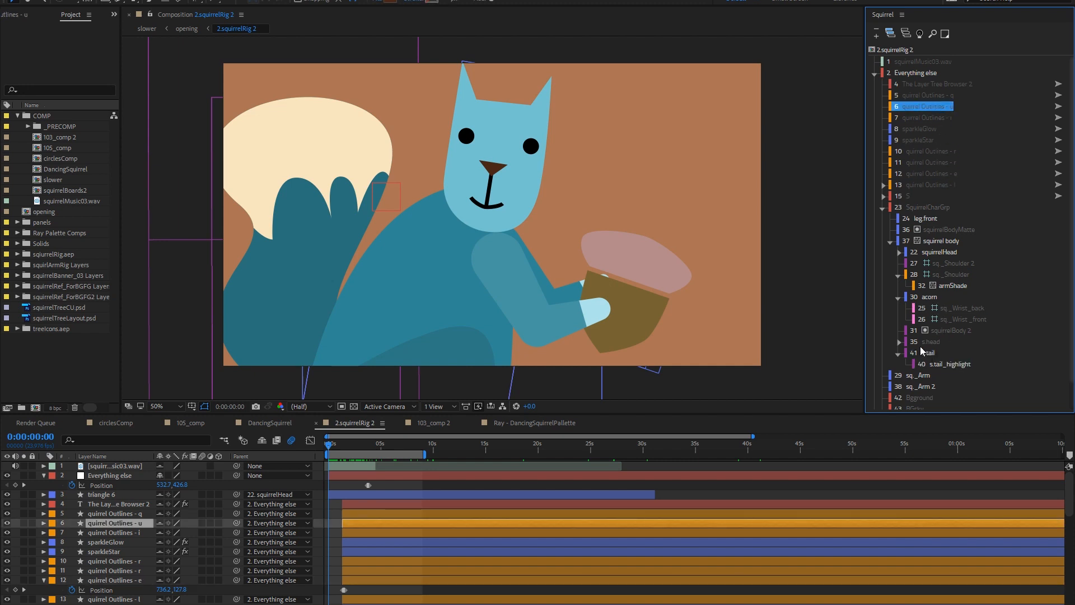
{"action": "left_click", "coordinate": [930, 341]}
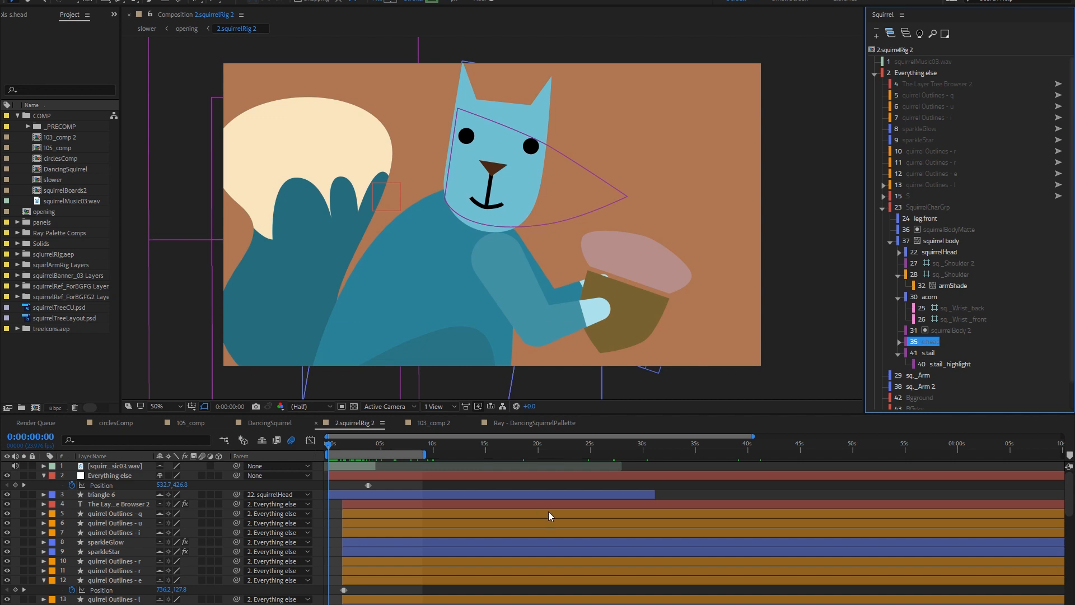
{"action": "left_click", "coordinate": [928, 352]}
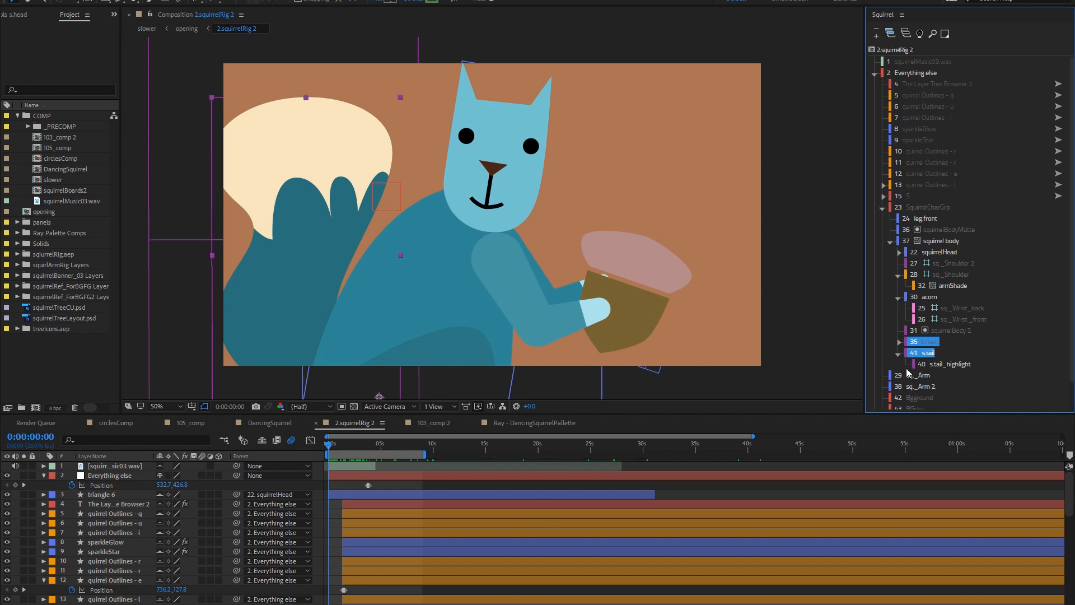
{"action": "scroll", "scroll_direction": "down", "scroll_amount": 3}
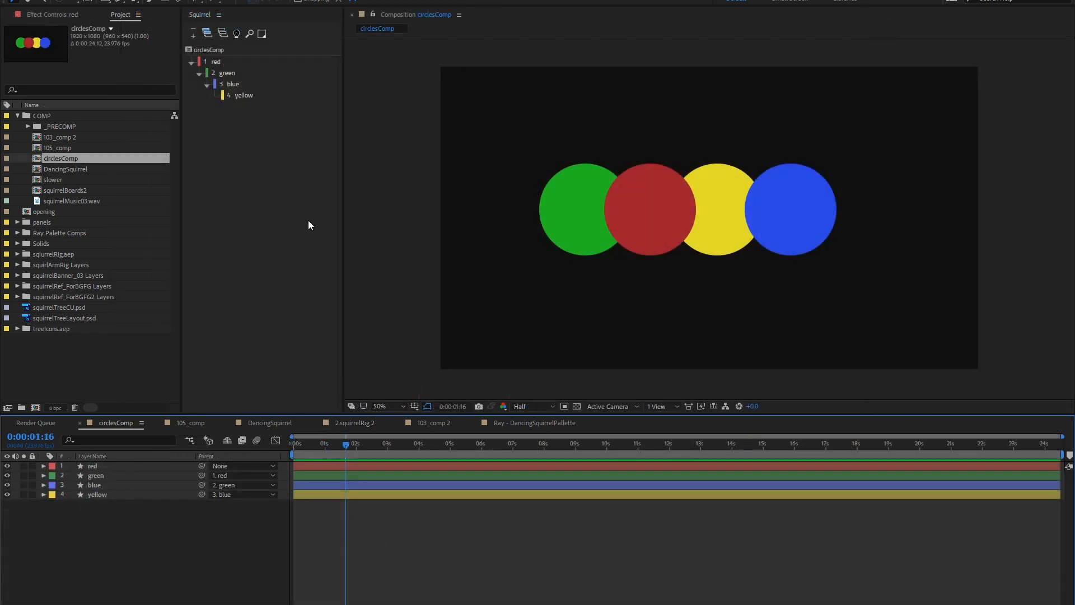
Duplicate the circle layers with Ctrl+D and select the copied blue and yellow layers.
{"action": "left_click", "coordinate": [96, 494]}
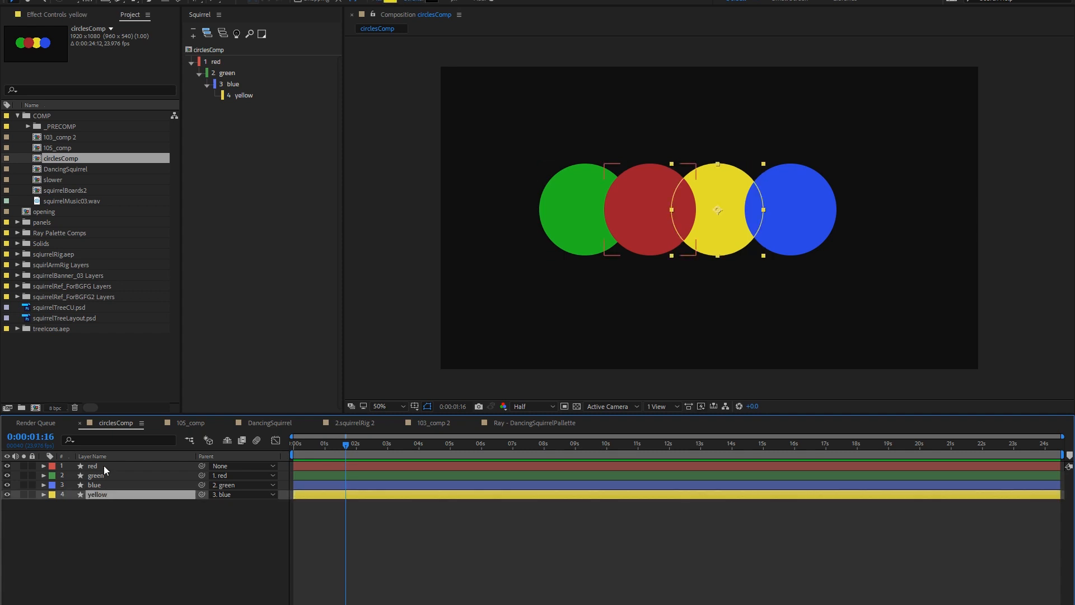
{"action": "key", "text": "ctrl+d"}
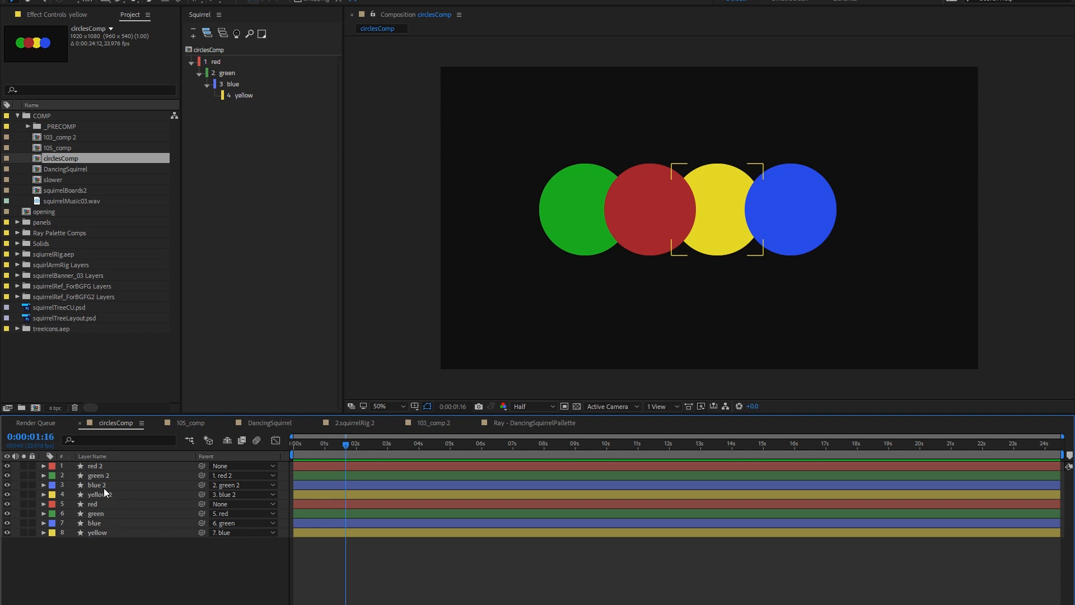
{"action": "left_click", "coordinate": [97, 485]}
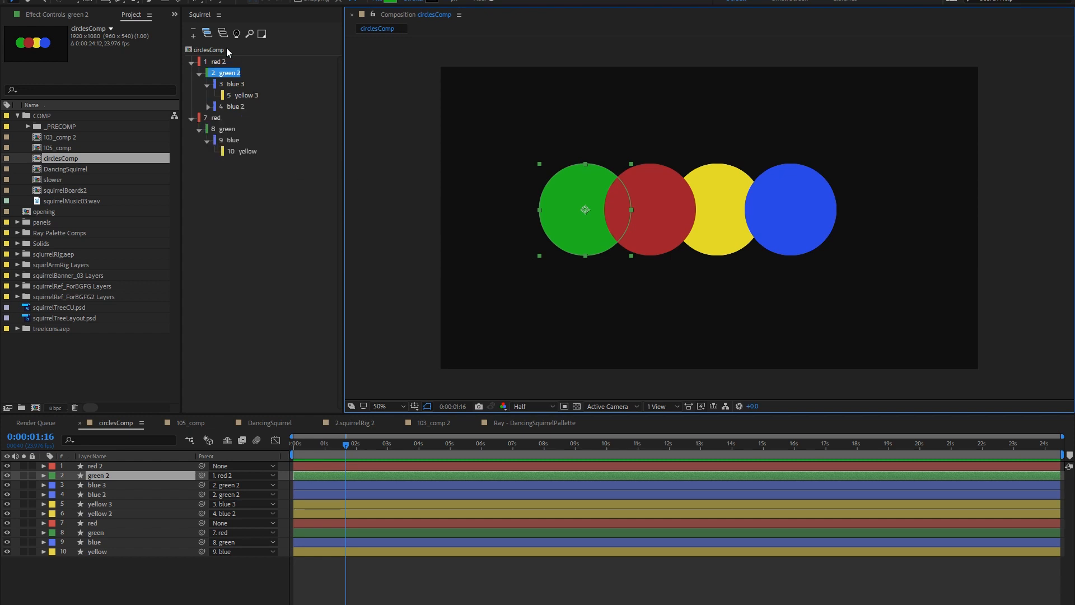
Refresh the Squirrel layer tree to show red 2 branching into two blue–yellow lines.
{"action": "left_click", "coordinate": [237, 177]}
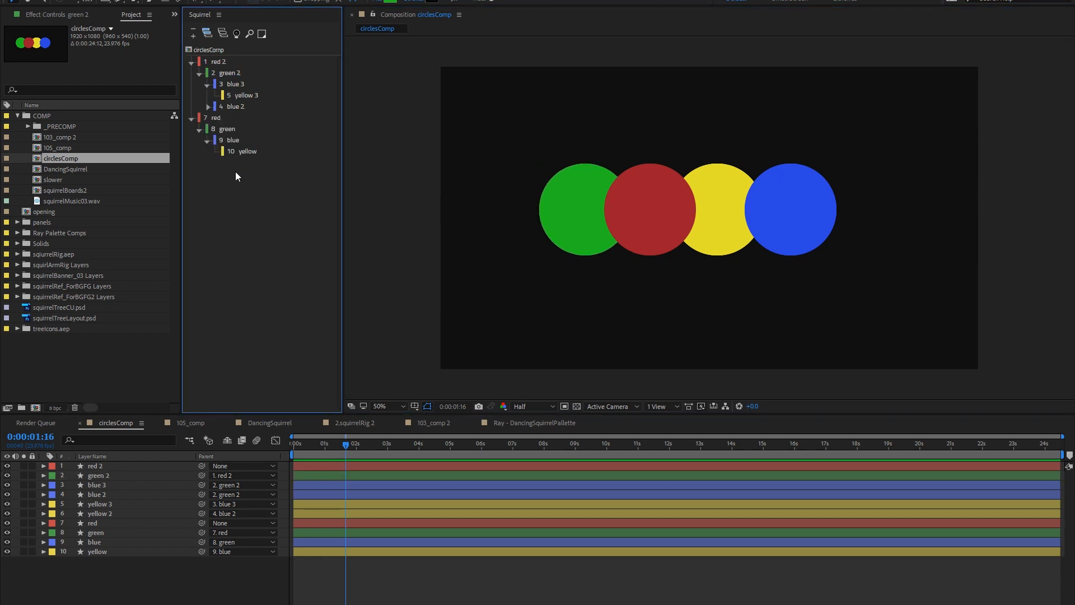
{"action": "left_click", "coordinate": [91, 523]}
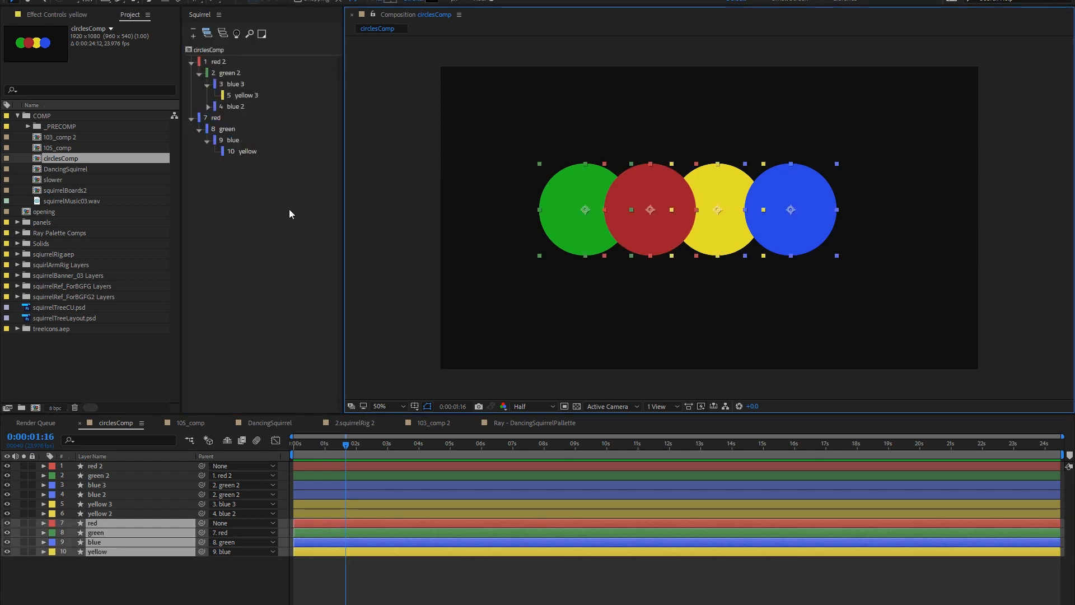
{"action": "left_click", "coordinate": [215, 117]}
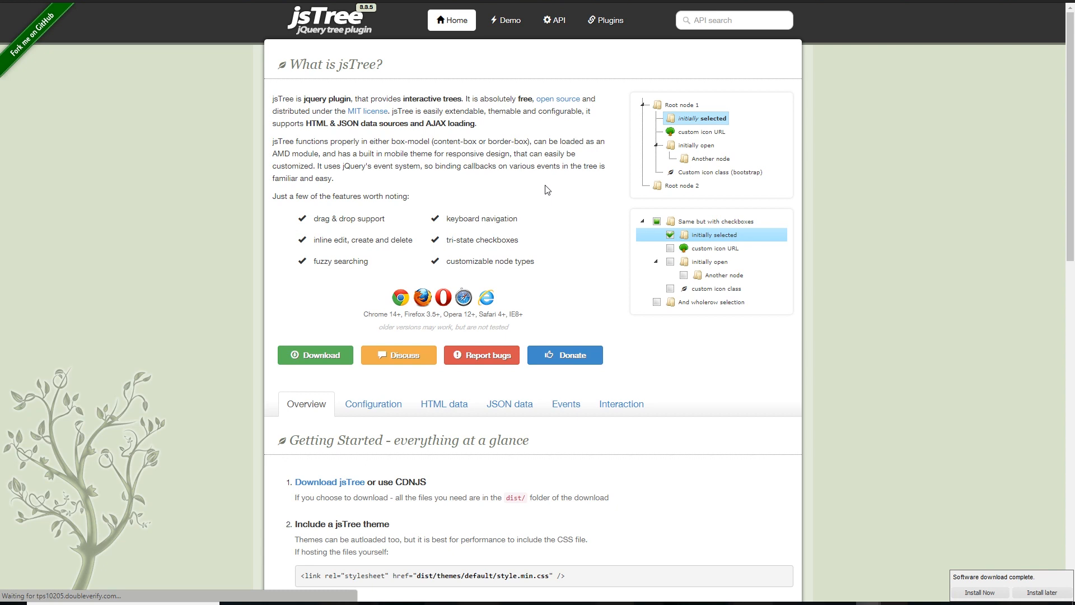
{"action": "mouse_move", "coordinate": [554, 191]}
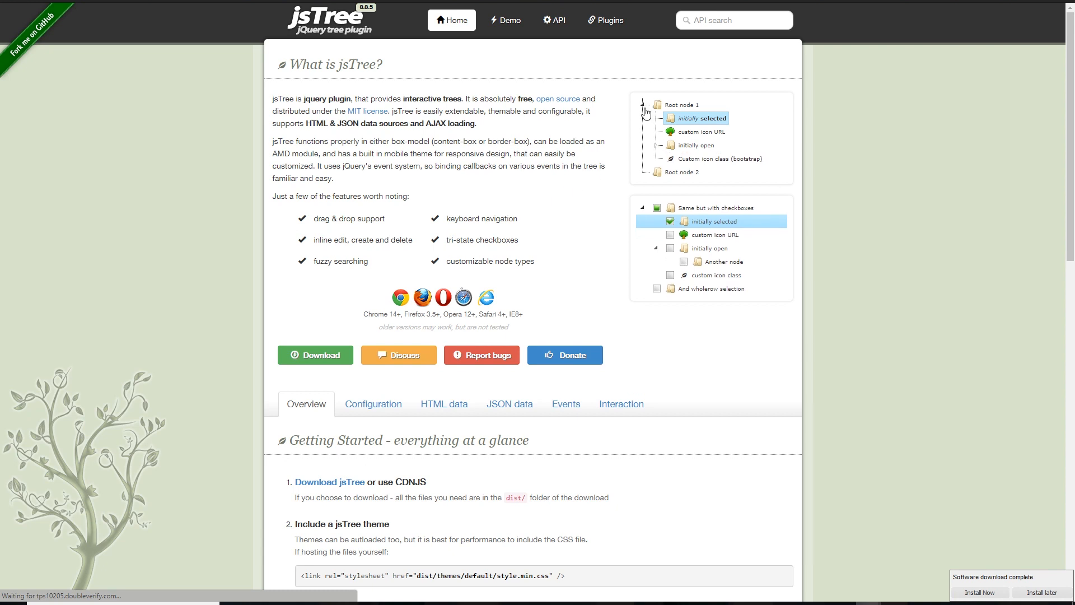
{"action": "mouse_move", "coordinate": [658, 252]}
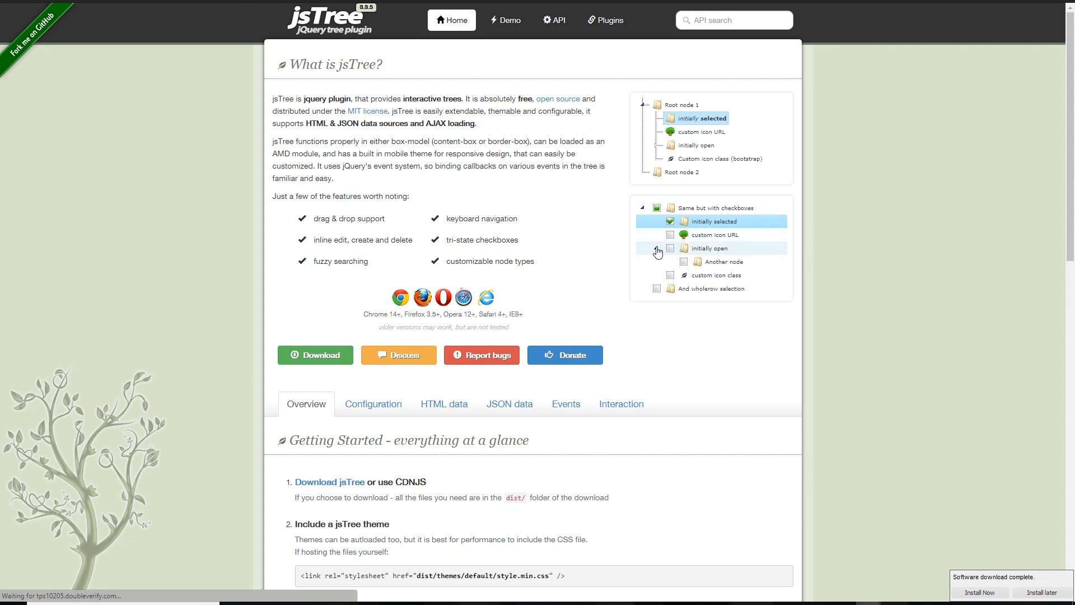
Collapse the 'initially open' and 'Same but with checkboxes' branches of the demo trees.
{"action": "left_click", "coordinate": [657, 249]}
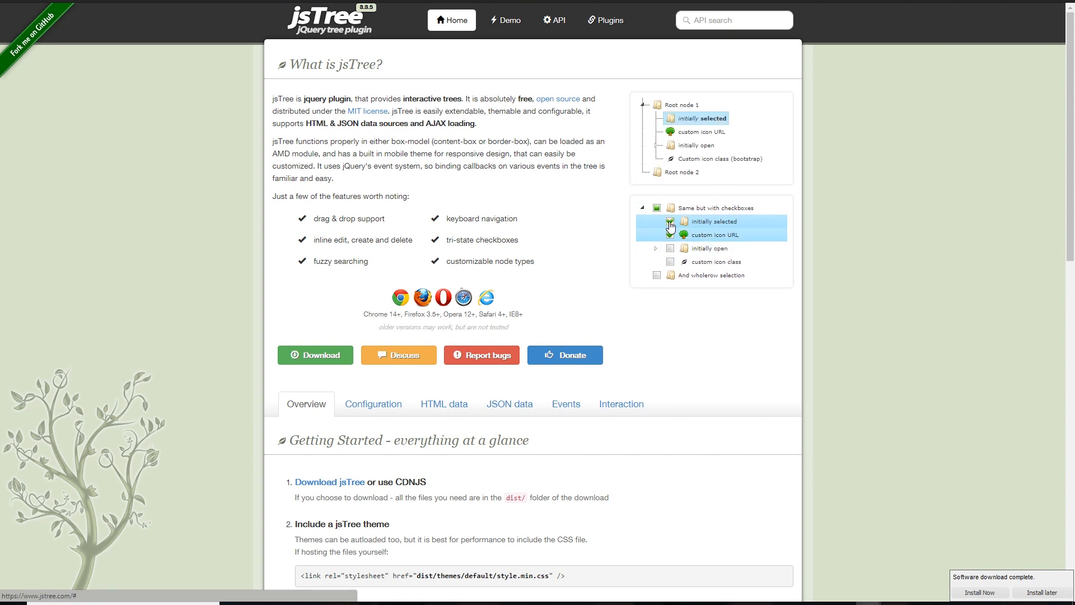
{"action": "left_click", "coordinate": [656, 209]}
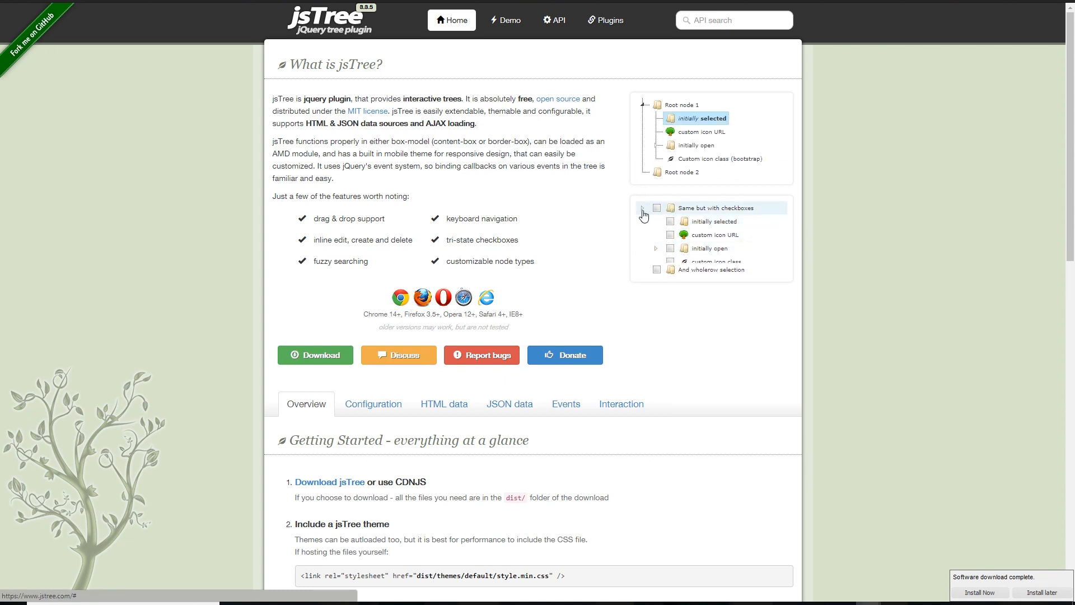